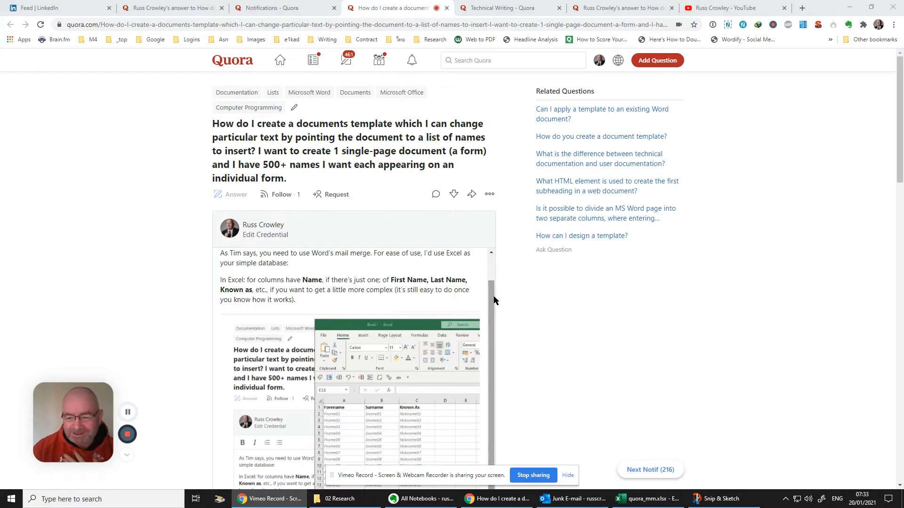
{"action": "mouse_move", "coordinate": [469, 335]}
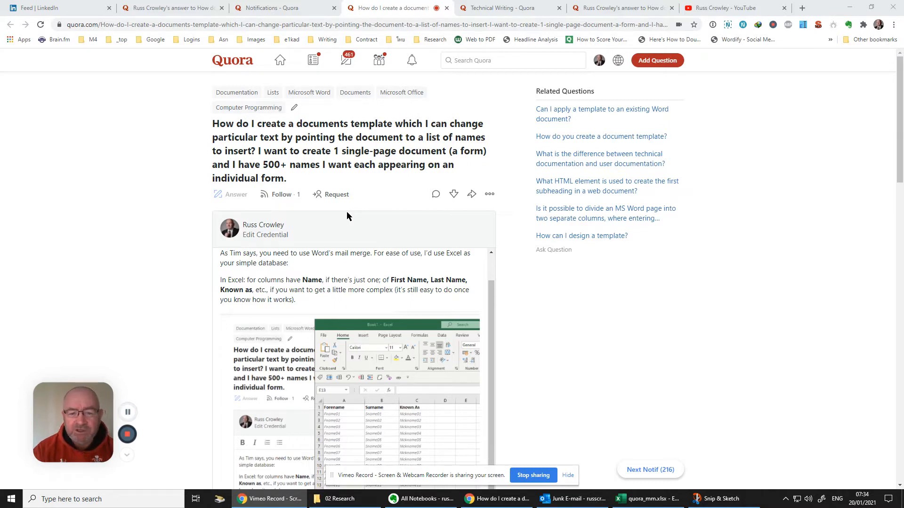
{"action": "mouse_move", "coordinate": [292, 178]}
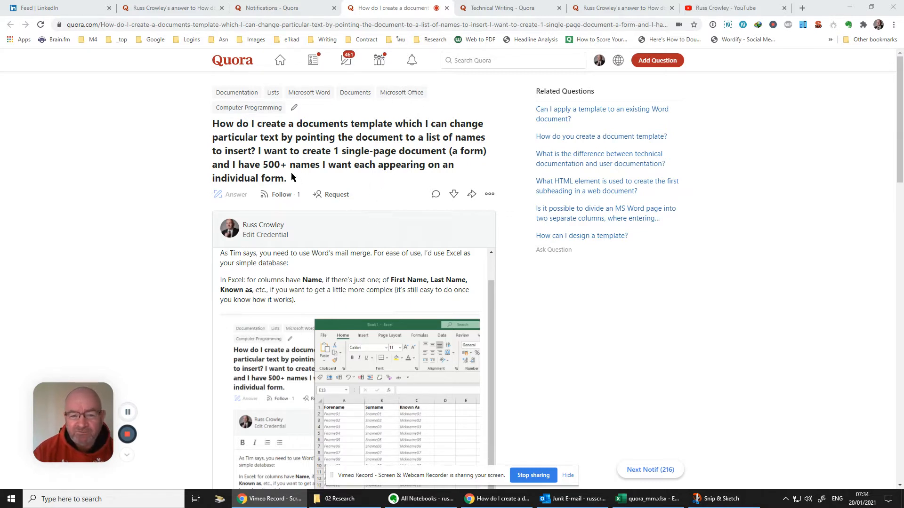
{"action": "mouse_move", "coordinate": [422, 179]}
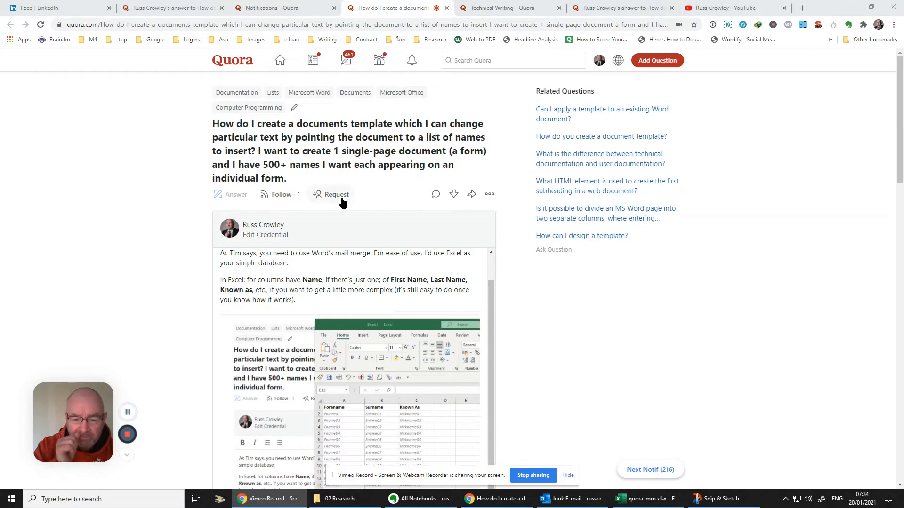
Scroll the Quora answer down to the 'Save the file' and 'Setup your form in Word' lines
{"action": "scroll", "scroll_direction": "down", "scroll_amount": 3}
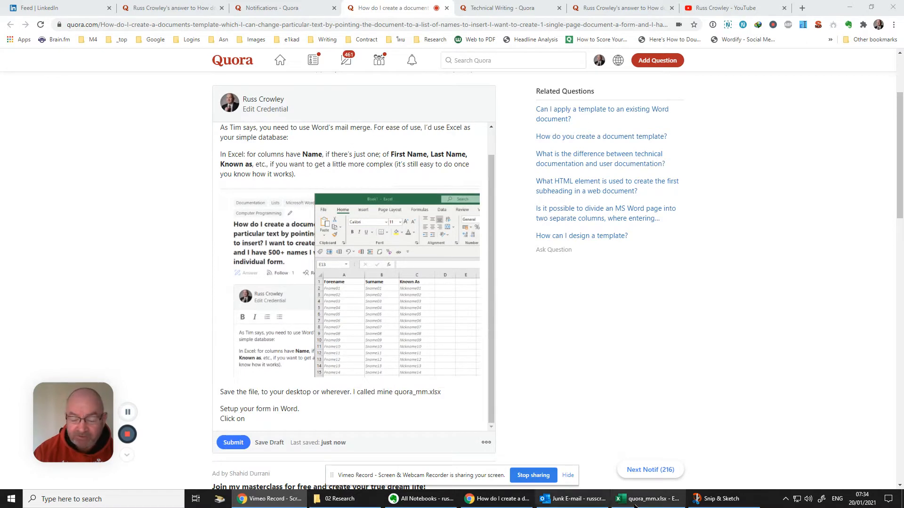
Bring up quora_mm.xlsx and point out the Forename and Known As columns
{"action": "left_click", "coordinate": [646, 499]}
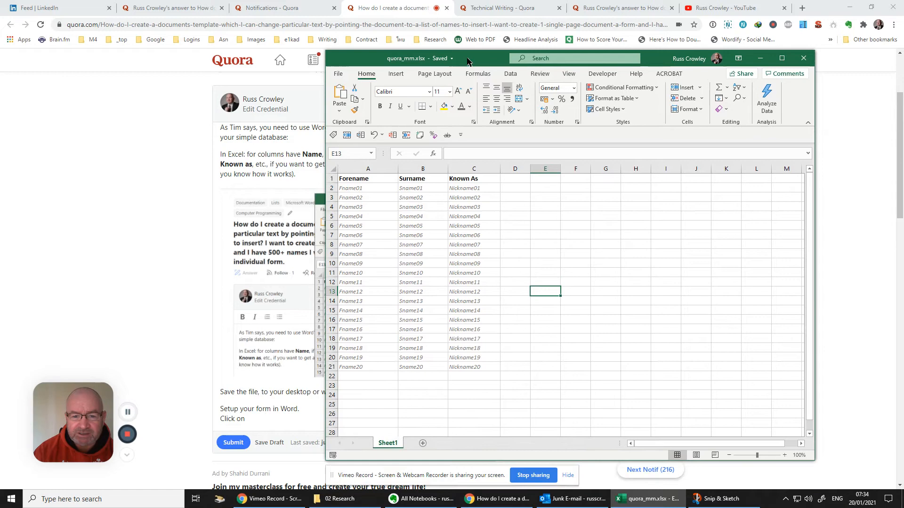
{"action": "mouse_move", "coordinate": [349, 179]}
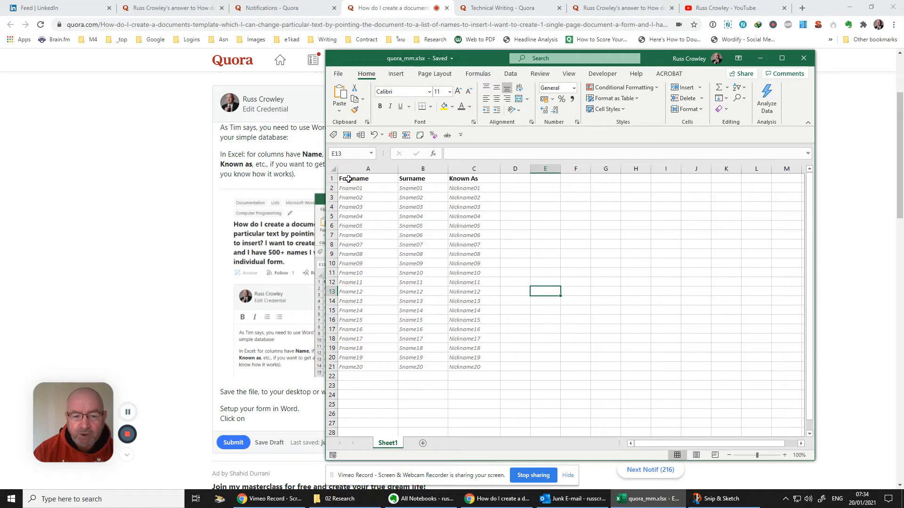
{"action": "left_click", "coordinate": [367, 178]}
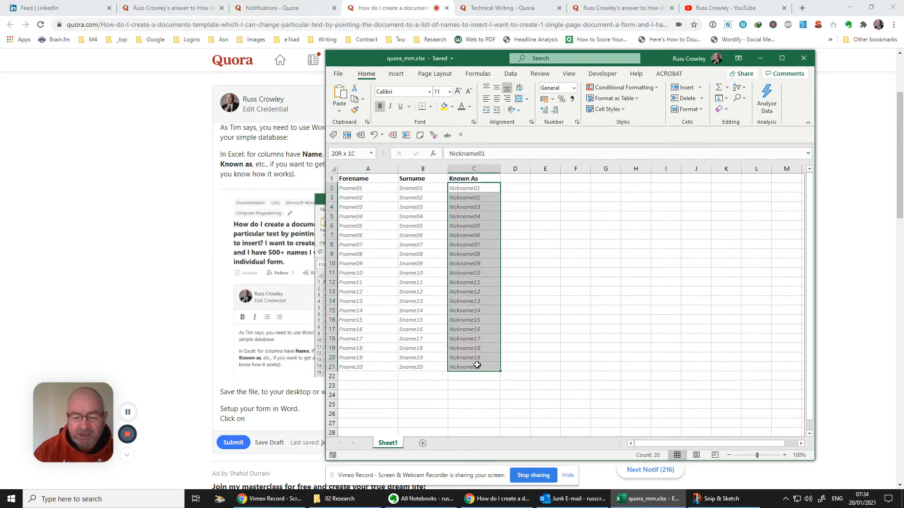
{"action": "left_click", "coordinate": [473, 188]}
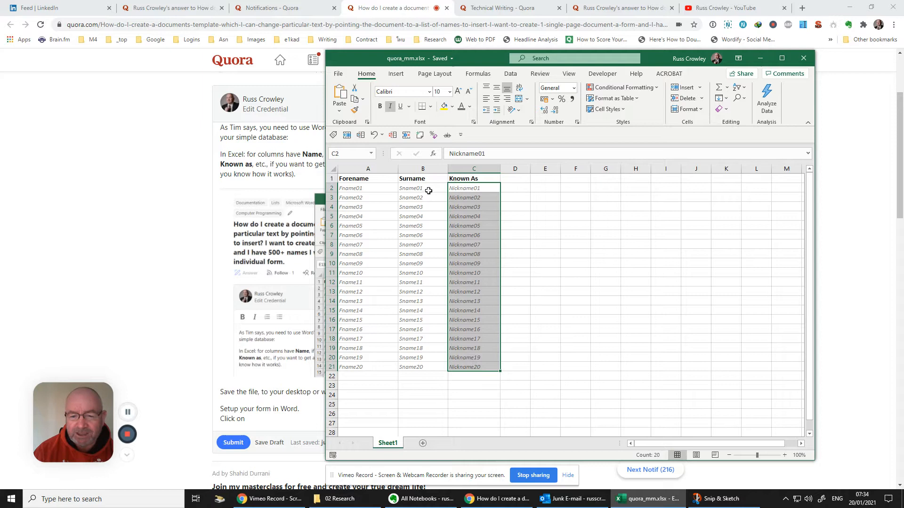
{"action": "left_click", "coordinate": [473, 178]}
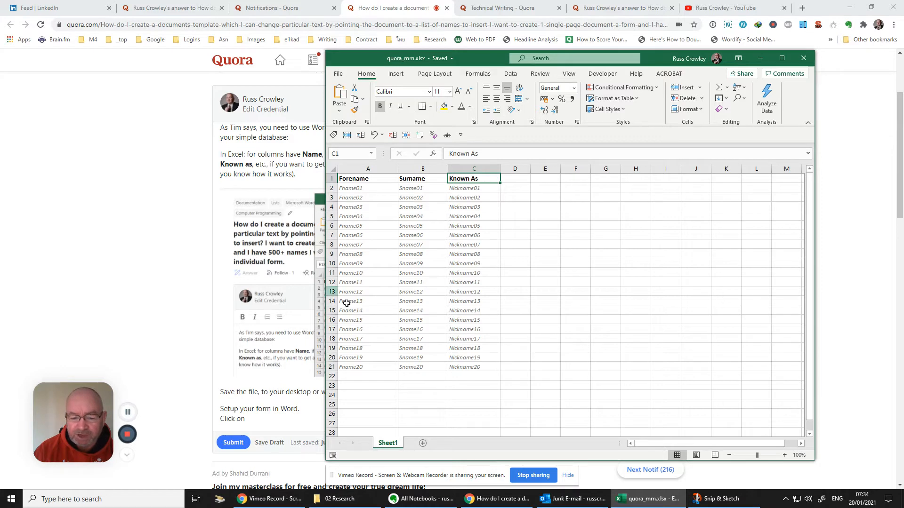
{"action": "mouse_move", "coordinate": [346, 186]}
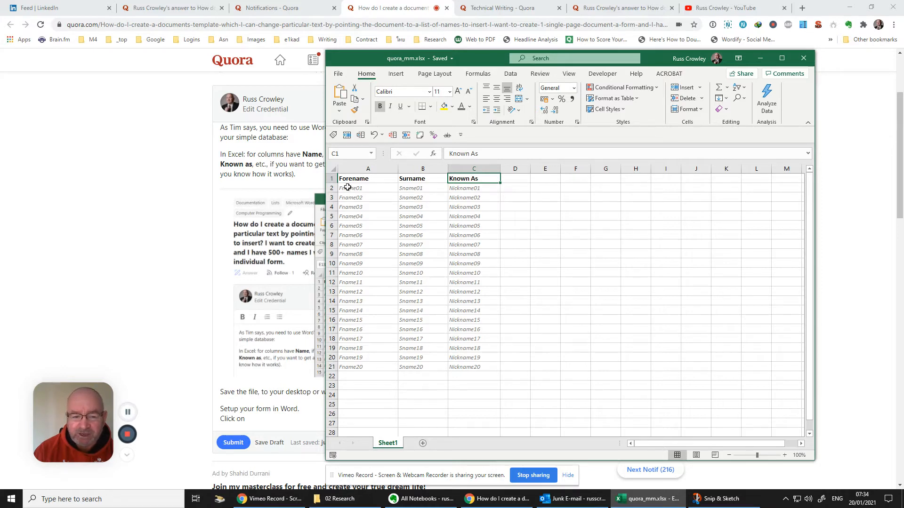
Highlight the Surname and Known As nickname columns, then clear the highlight
{"action": "left_click", "coordinate": [367, 188]}
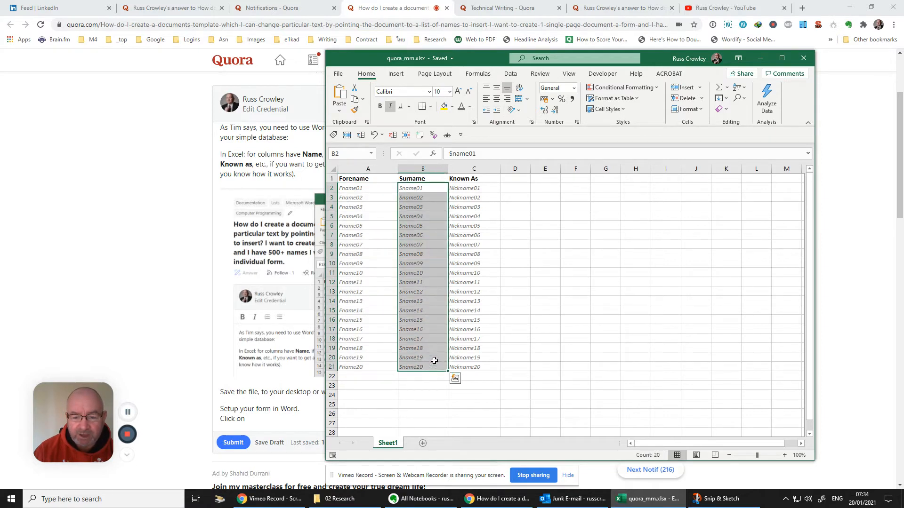
{"action": "left_click", "coordinate": [474, 188]}
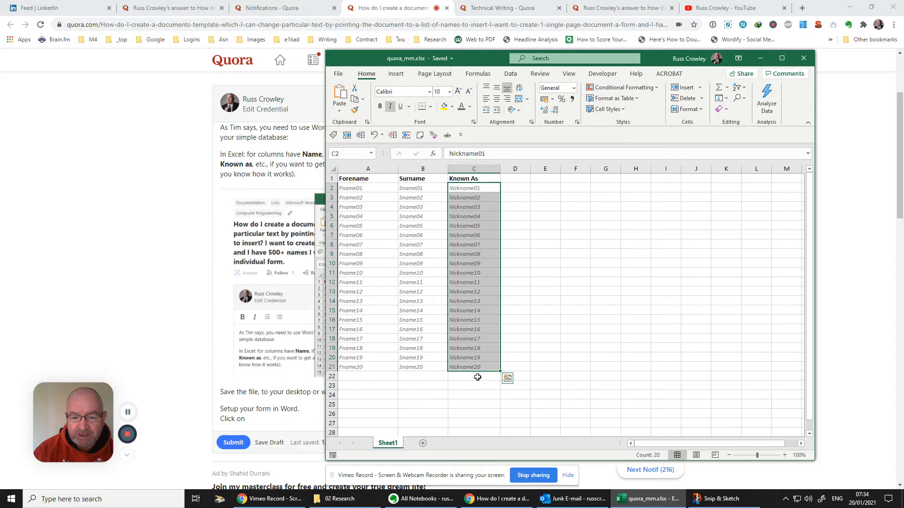
{"action": "left_click", "coordinate": [514, 310]}
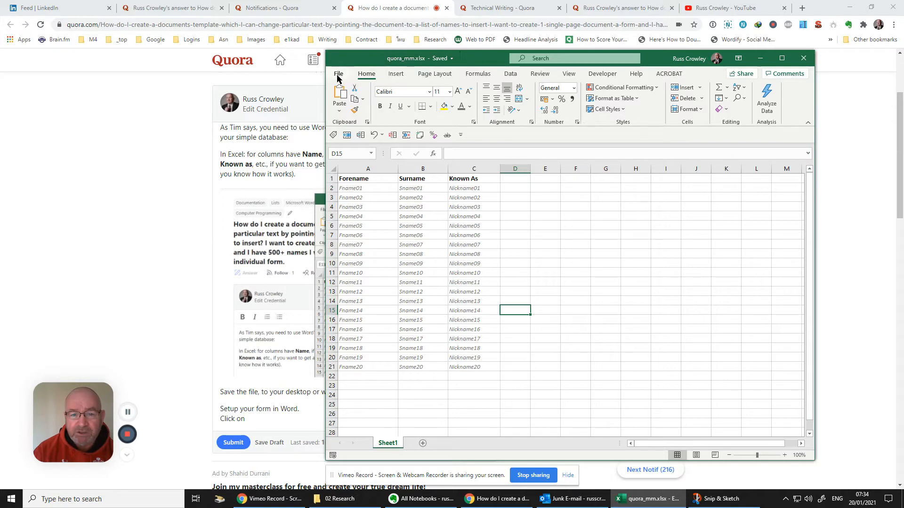
Close the saved quora_mm workbook from the File backstage menu
{"action": "left_click", "coordinate": [338, 74]}
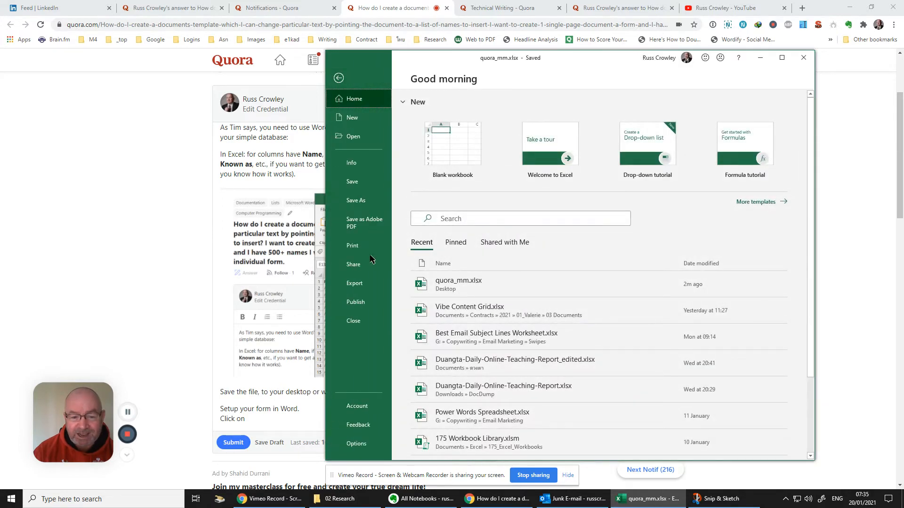
{"action": "mouse_move", "coordinate": [356, 199]}
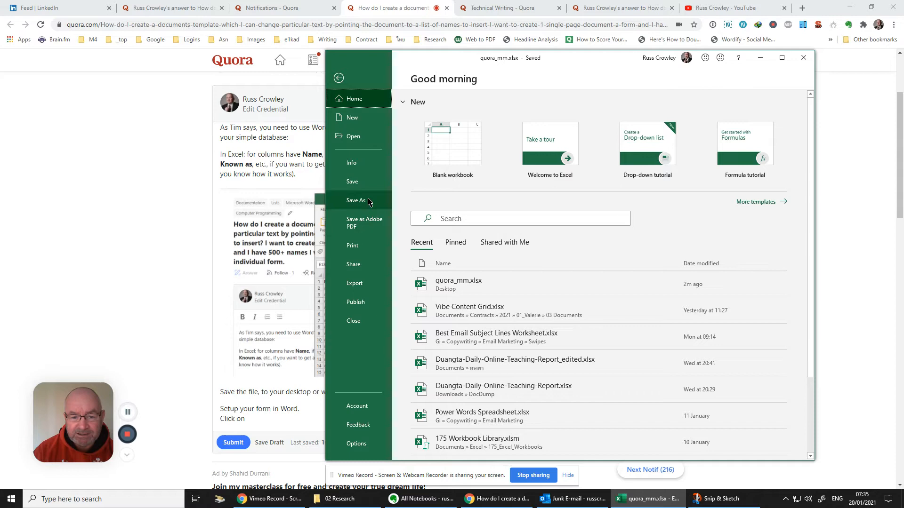
{"action": "left_click", "coordinate": [356, 200]}
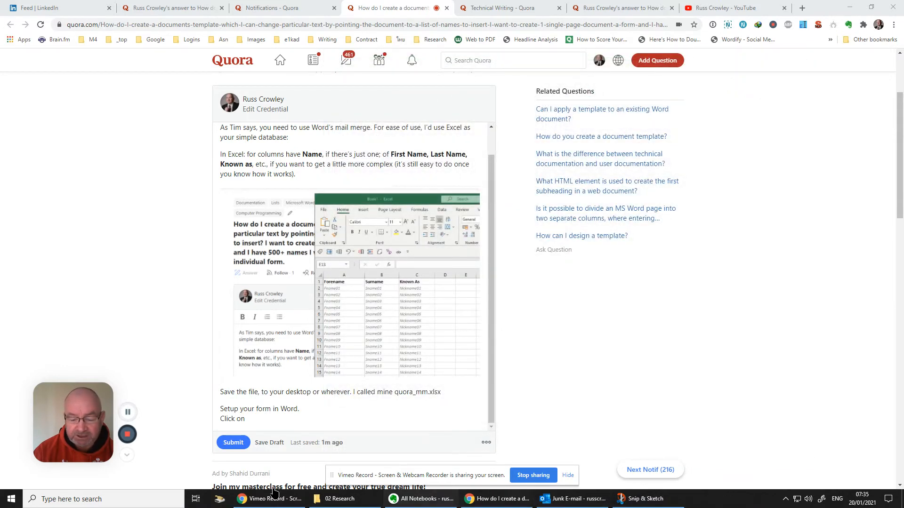
Launch Word from the Start menu and create a new blank document
{"action": "left_click", "coordinate": [10, 499]}
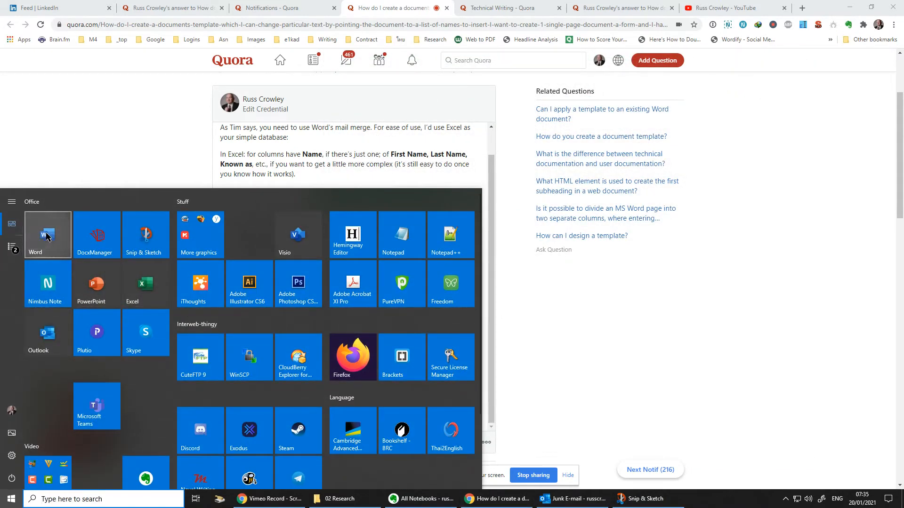
{"action": "left_click", "coordinate": [47, 234]}
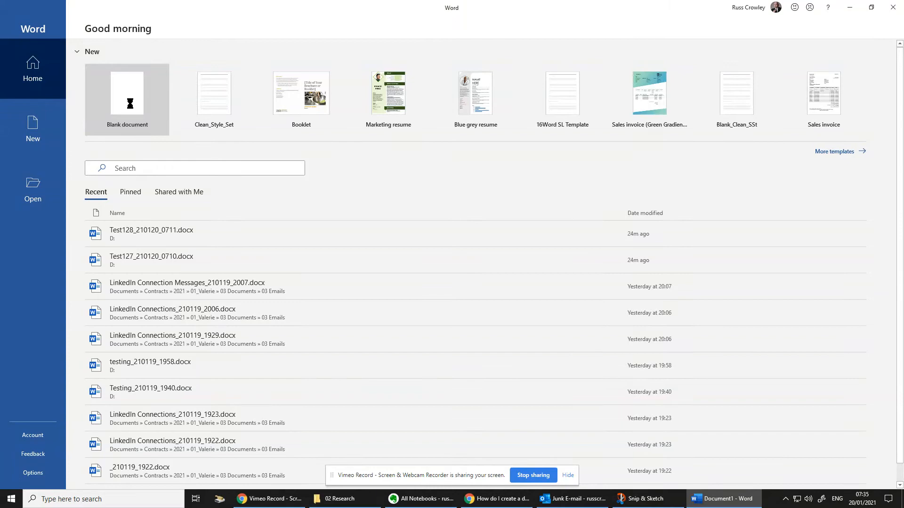
{"action": "left_click", "coordinate": [127, 98]}
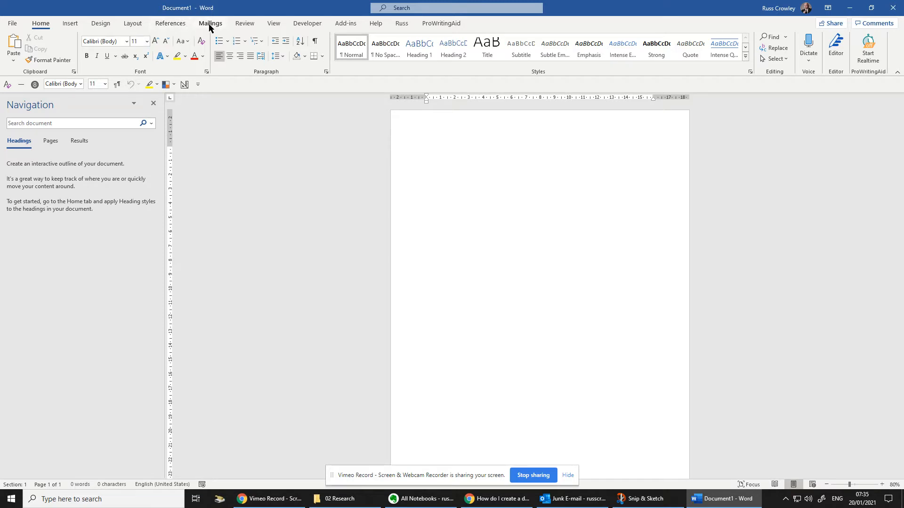
Show paragraph marks in the blank document and hide the Navigation pane, with Mailings showing
{"action": "left_click", "coordinate": [210, 22]}
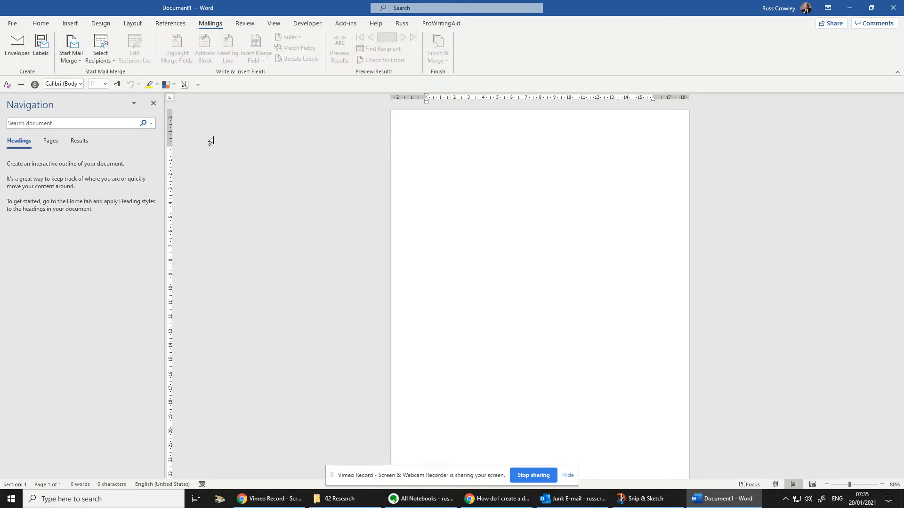
{"action": "mouse_move", "coordinate": [415, 134]}
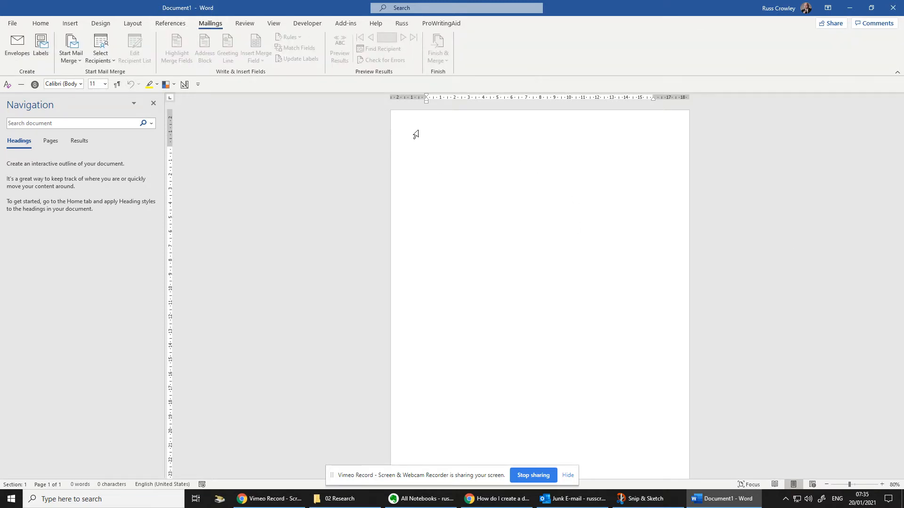
{"action": "left_click", "coordinate": [40, 22]}
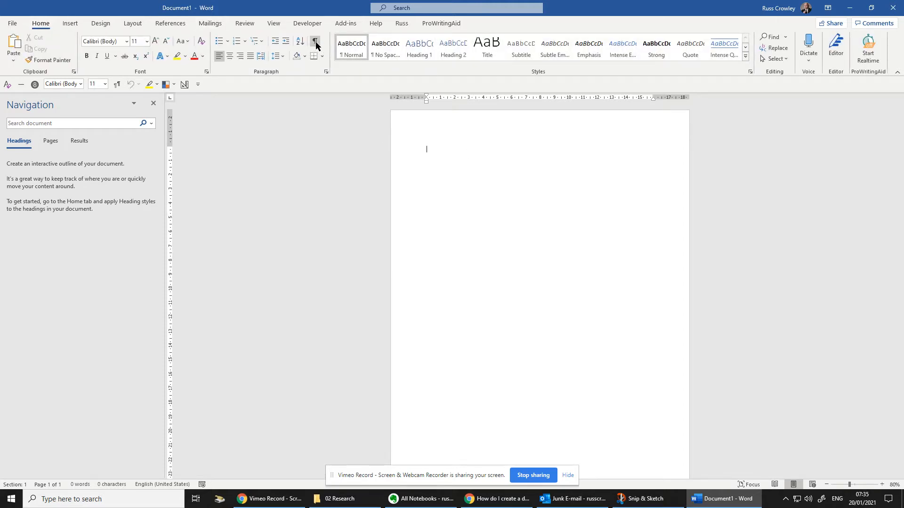
{"action": "left_click", "coordinate": [315, 41]}
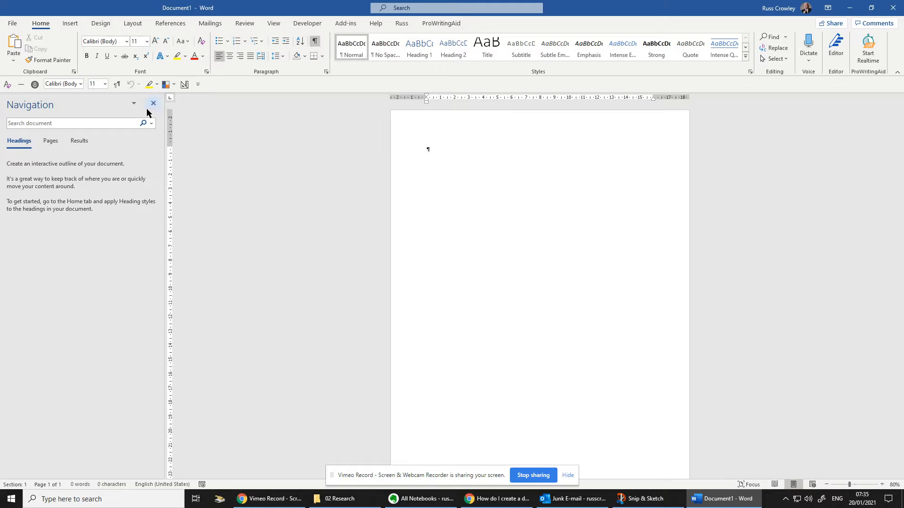
{"action": "left_click", "coordinate": [209, 23]}
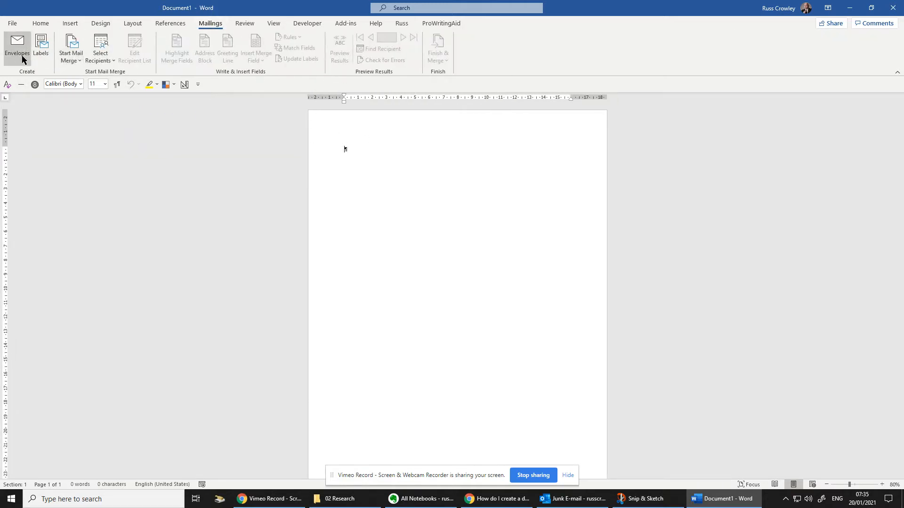
{"action": "mouse_move", "coordinate": [99, 48]}
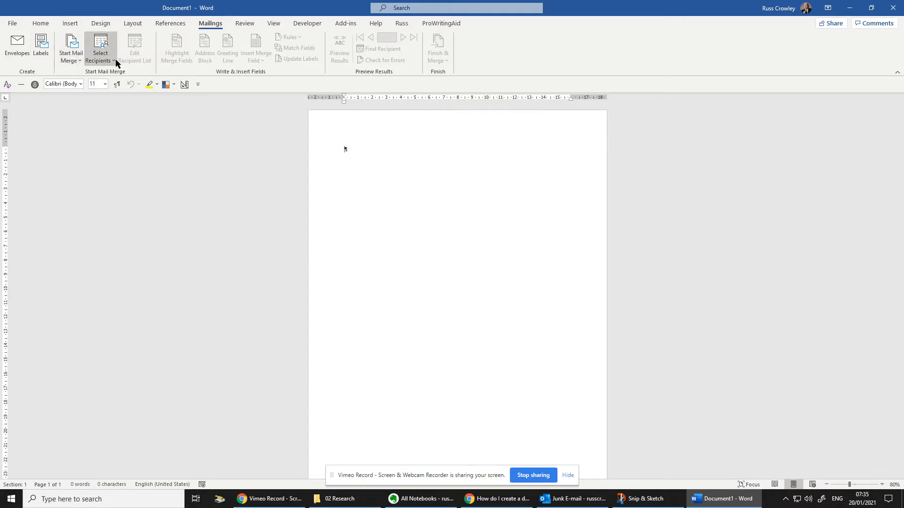
{"action": "mouse_move", "coordinate": [265, 63]}
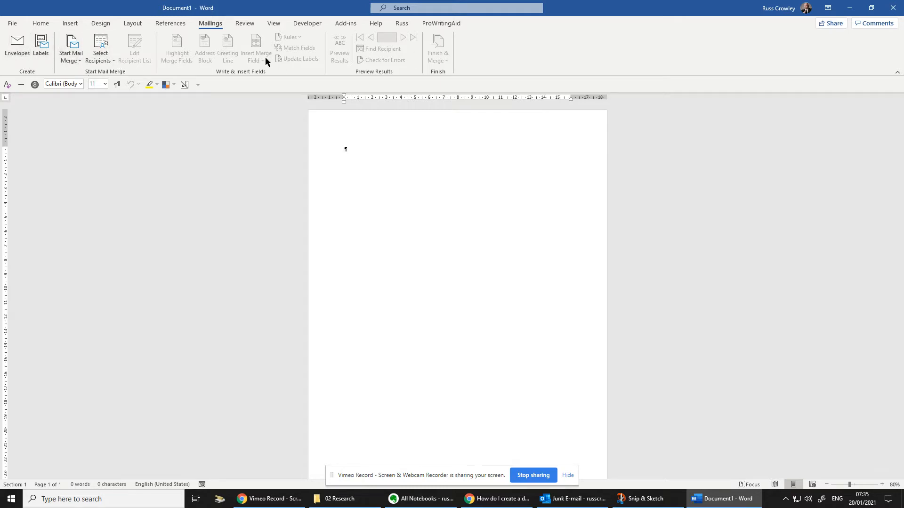
{"action": "mouse_move", "coordinate": [209, 47]}
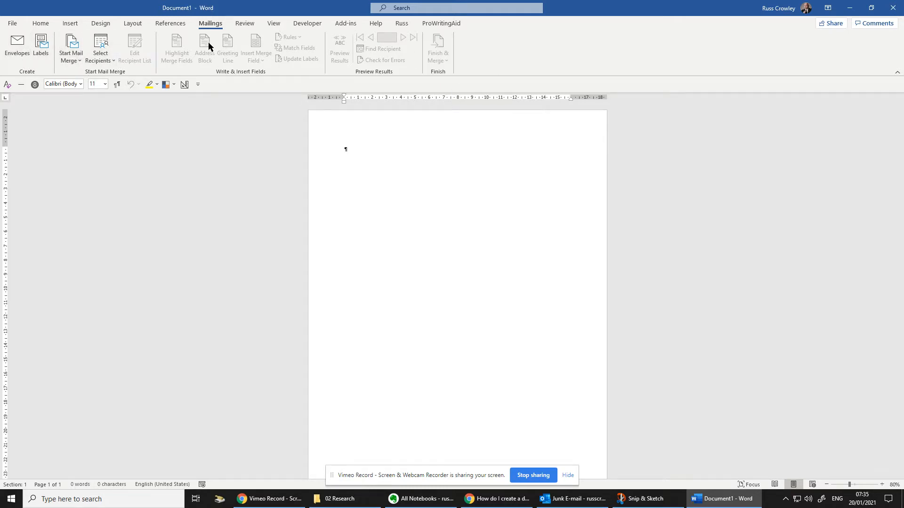
{"action": "mouse_move", "coordinate": [205, 47]}
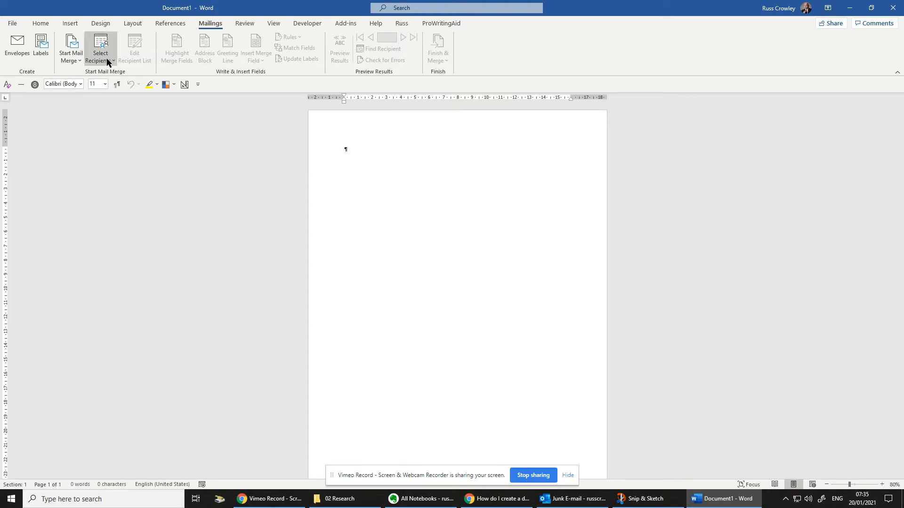
{"action": "mouse_move", "coordinate": [70, 48]}
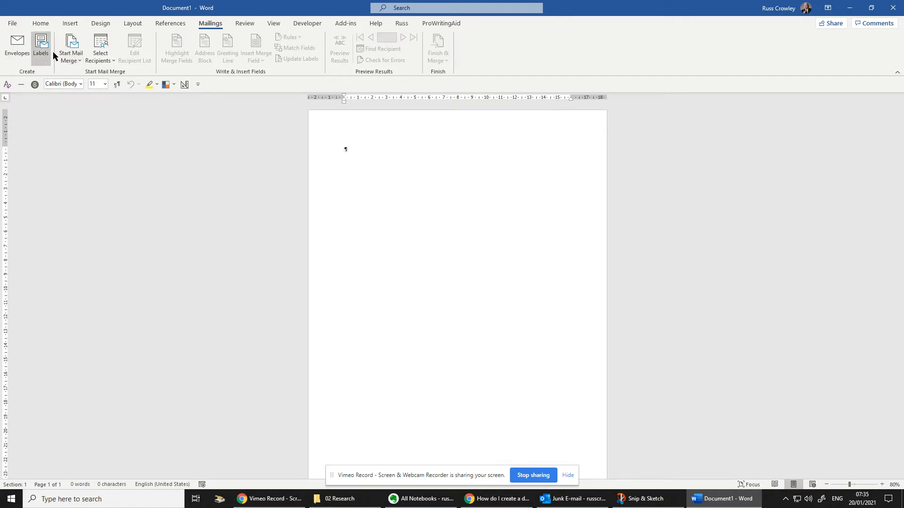
Choose Use an Existing List from Select Recipients to open the Select Data Source browser
{"action": "left_click", "coordinate": [100, 47]}
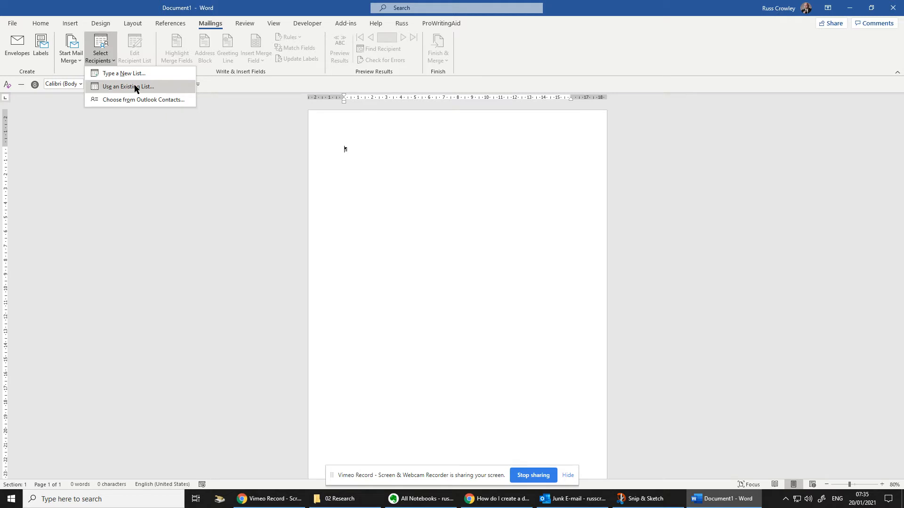
{"action": "mouse_move", "coordinate": [121, 74]}
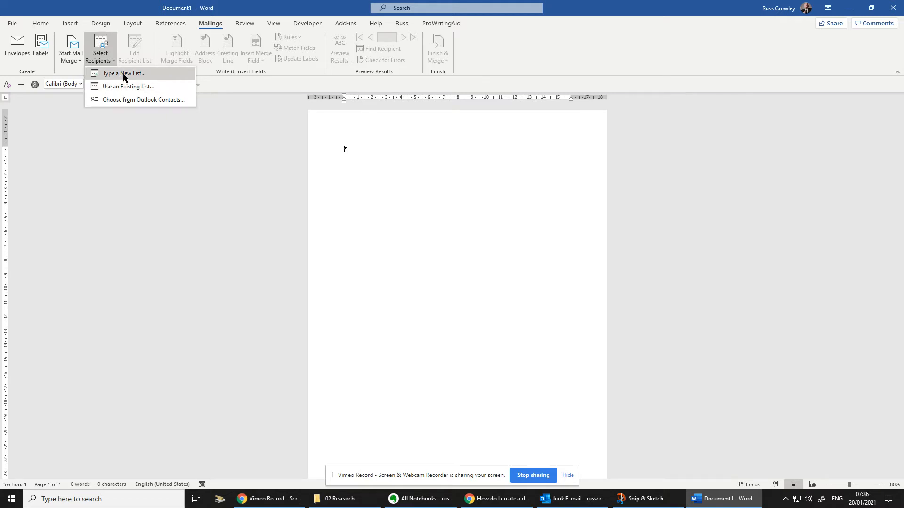
{"action": "mouse_move", "coordinate": [123, 86]}
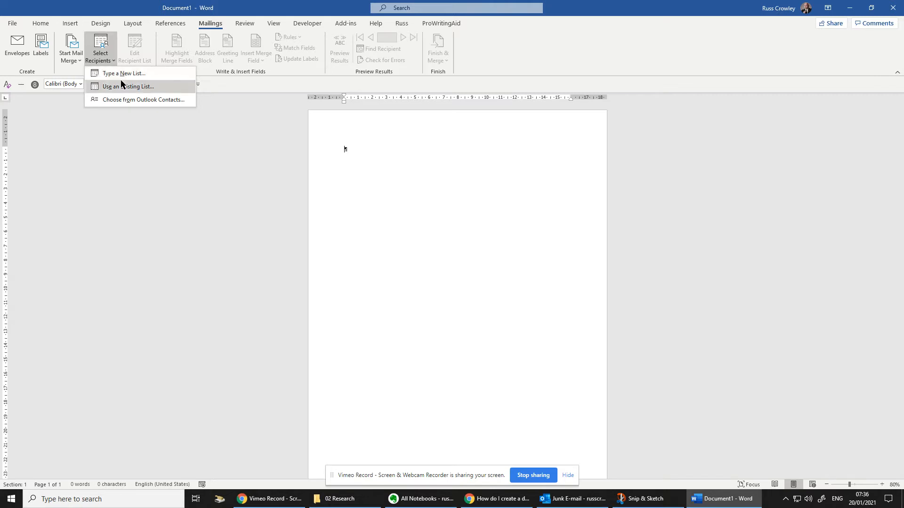
{"action": "mouse_move", "coordinate": [143, 100]}
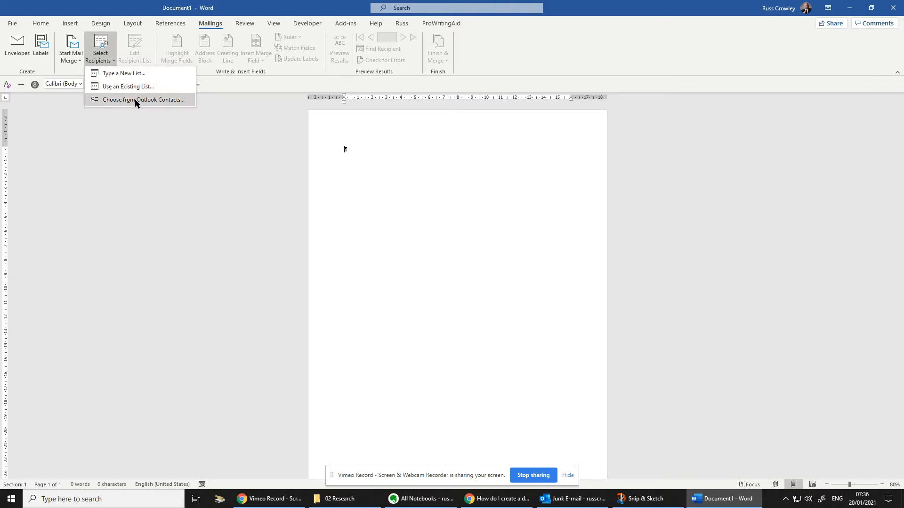
{"action": "mouse_move", "coordinate": [127, 85]}
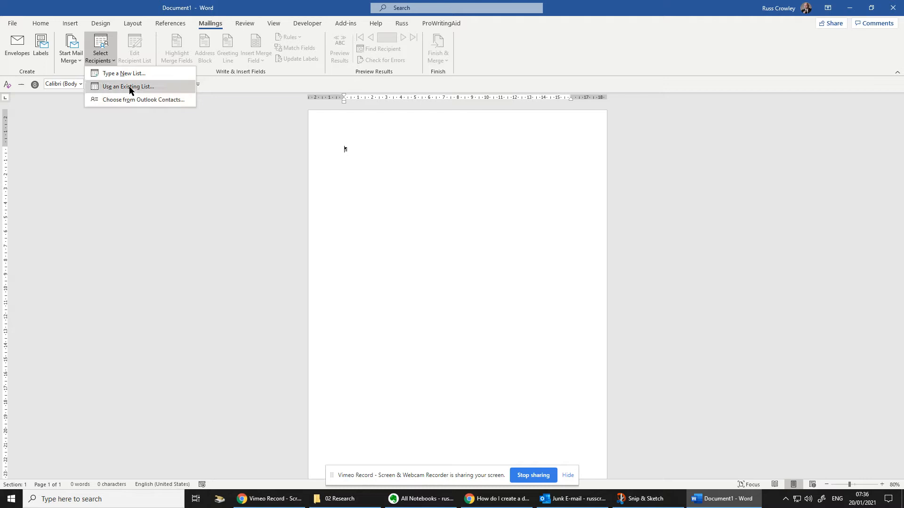
{"action": "left_click", "coordinate": [128, 87]}
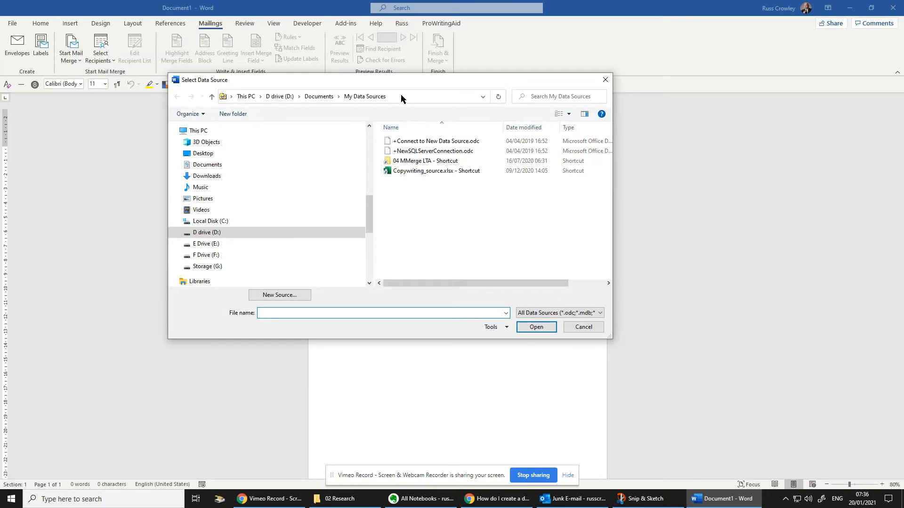
Pick quora_mm.xlsx on the Desktop as the mail merge data source
{"action": "left_click", "coordinate": [346, 96]}
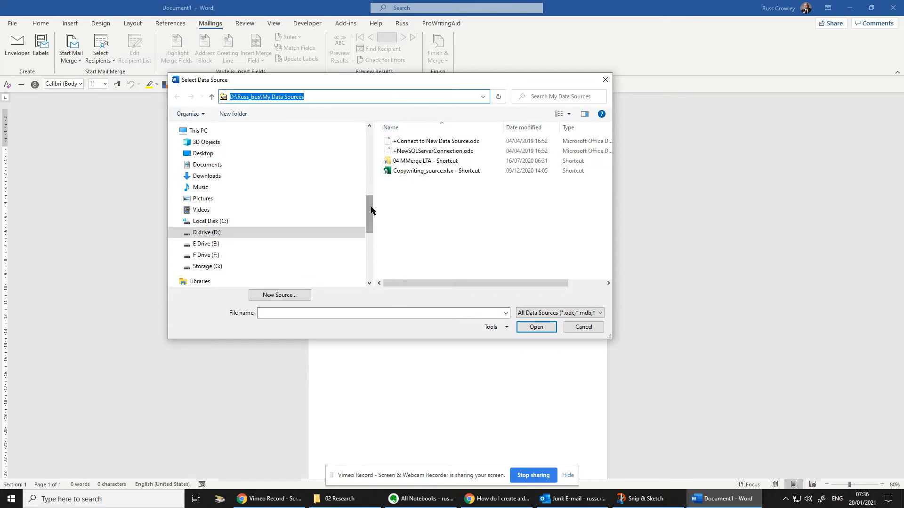
{"action": "left_click", "coordinate": [202, 145]}
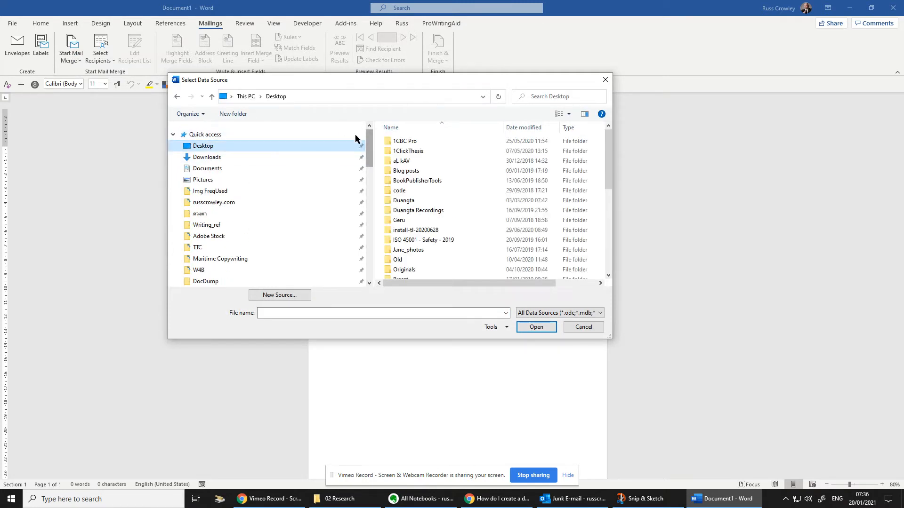
{"action": "scroll", "scroll_direction": "down", "scroll_amount": 3}
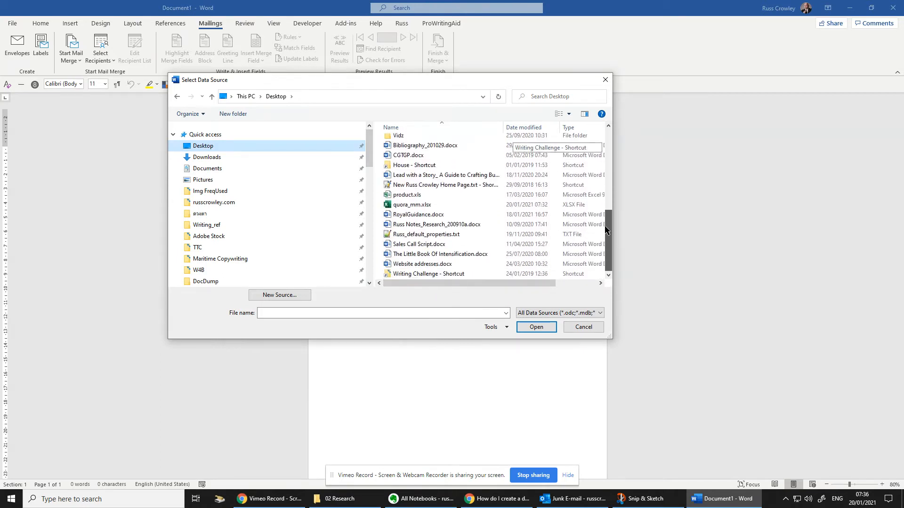
{"action": "left_click", "coordinate": [411, 204]}
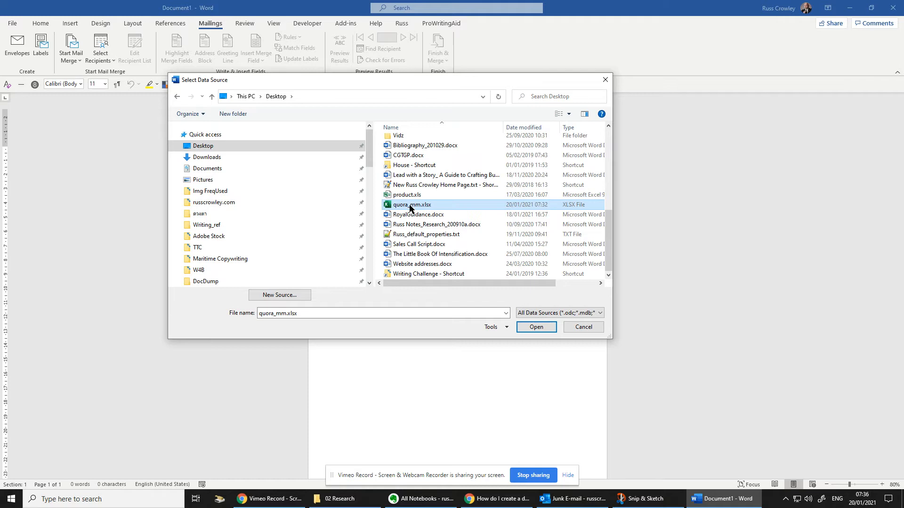
{"action": "mouse_move", "coordinate": [545, 340]}
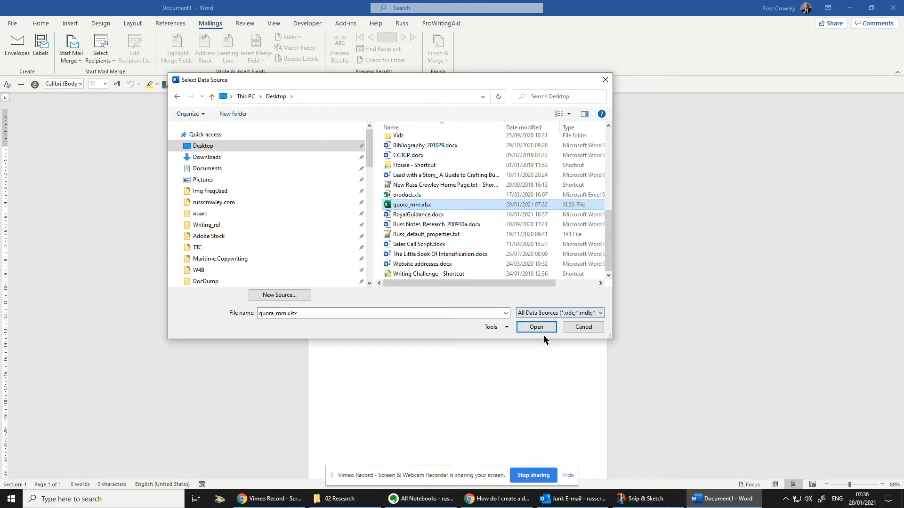
{"action": "left_click", "coordinate": [535, 327]}
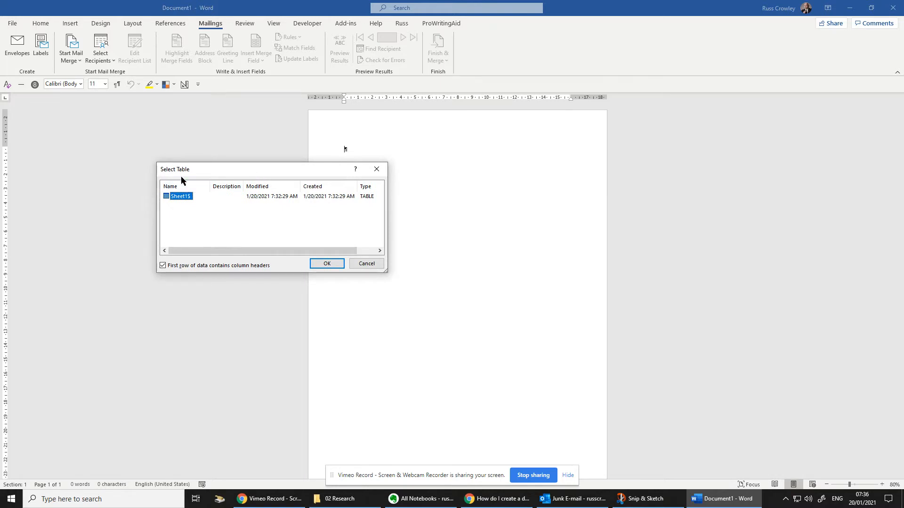
{"action": "mouse_move", "coordinate": [196, 184]}
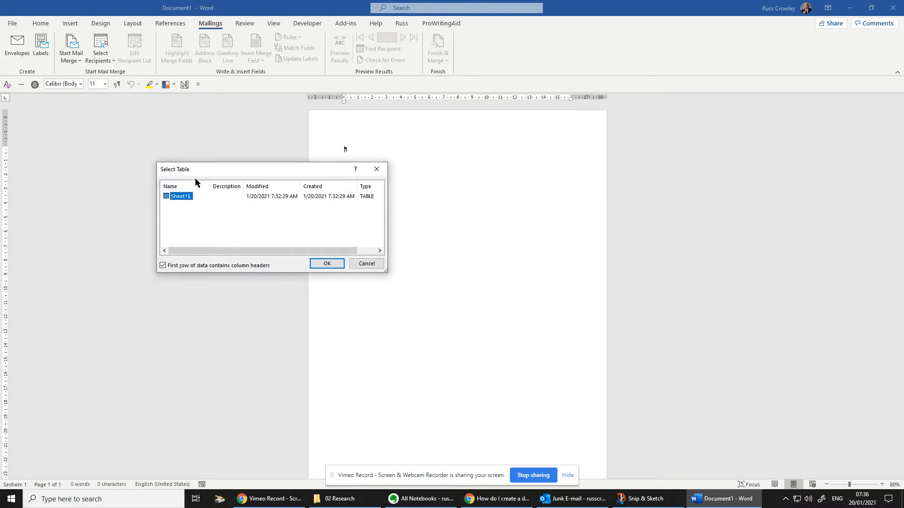
{"action": "mouse_move", "coordinate": [178, 217]}
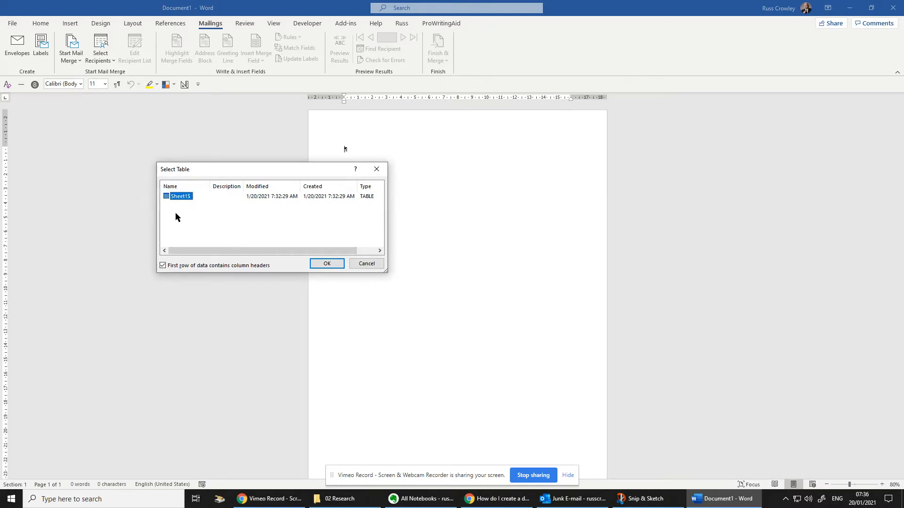
{"action": "mouse_move", "coordinate": [213, 213]}
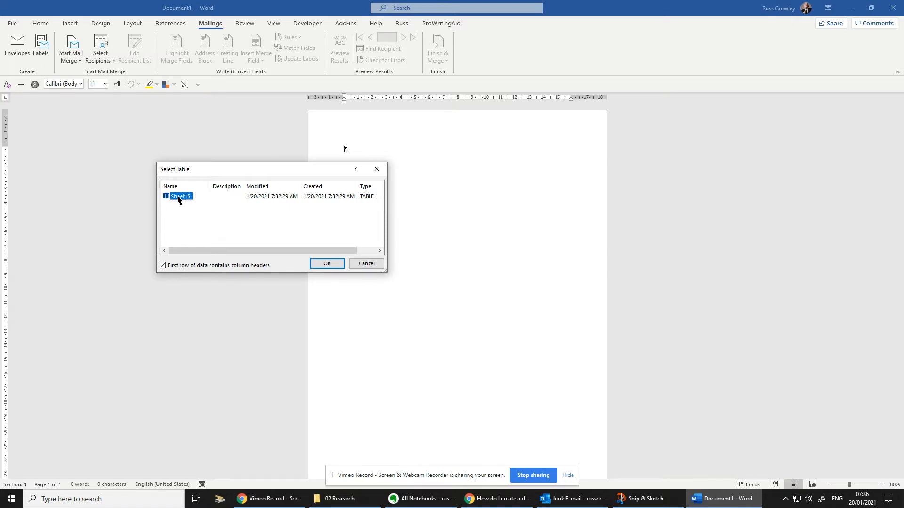
{"action": "mouse_move", "coordinate": [171, 219]}
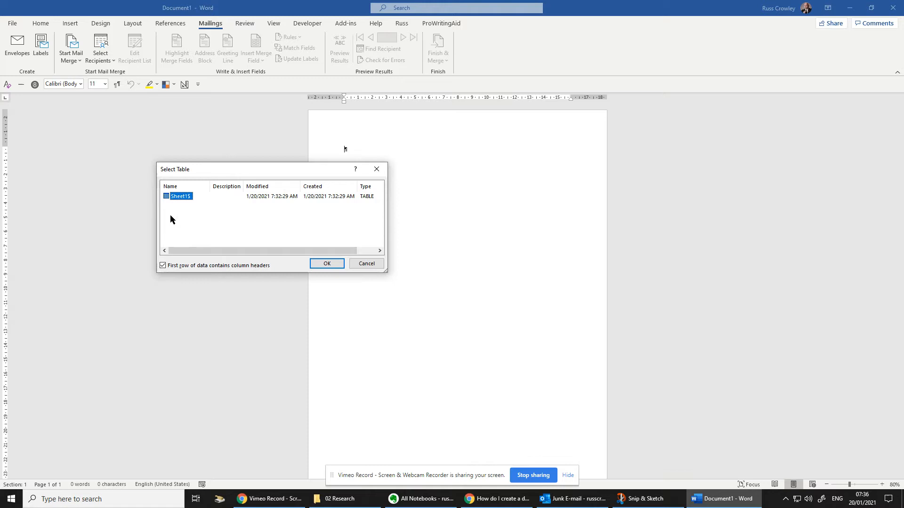
{"action": "mouse_move", "coordinate": [247, 238]}
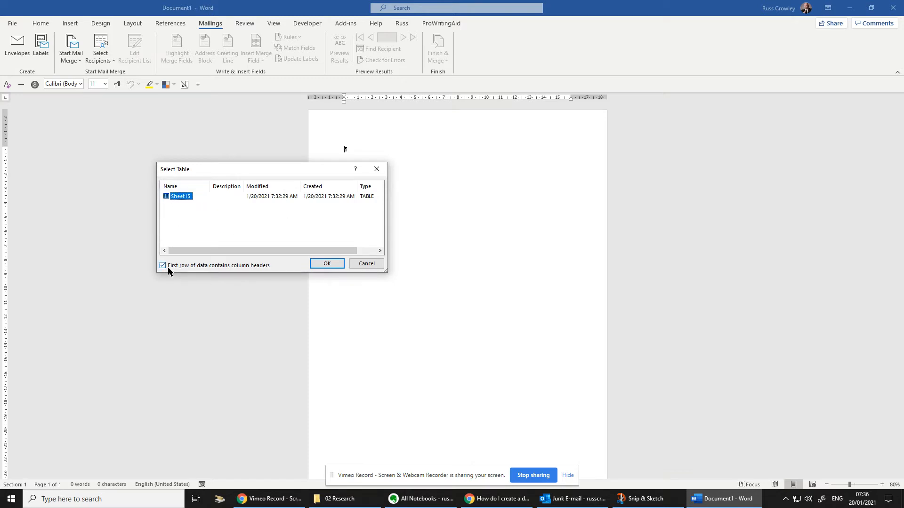
{"action": "mouse_move", "coordinate": [254, 271]}
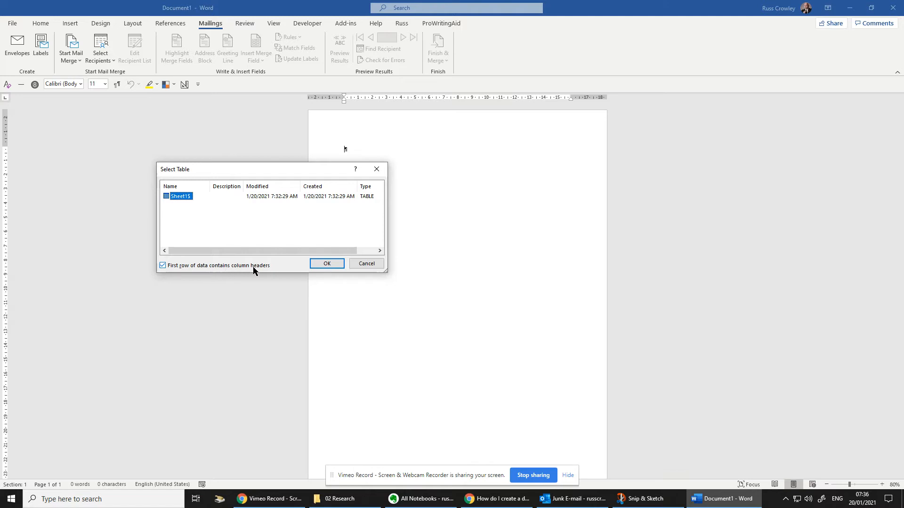
{"action": "mouse_move", "coordinate": [327, 264]}
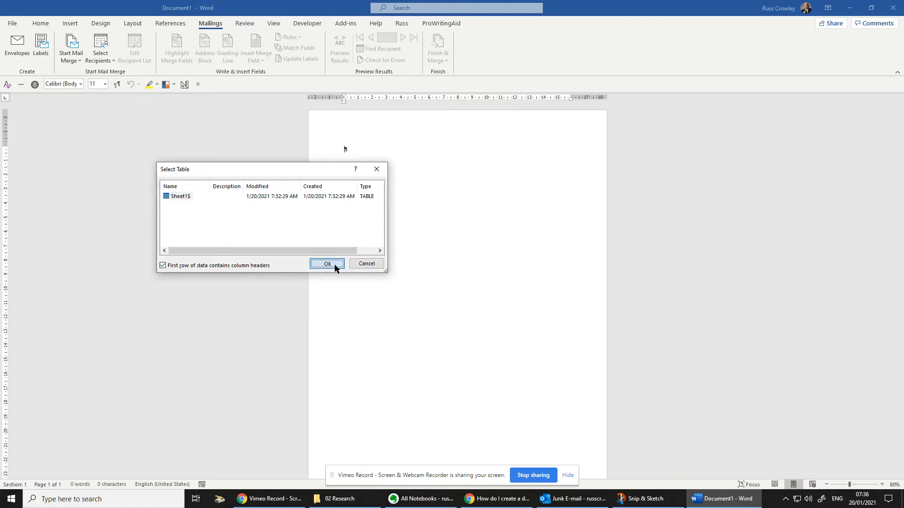
Confirm Sheet1$ with first-row column headers as the recipient table
{"action": "left_click", "coordinate": [326, 263]}
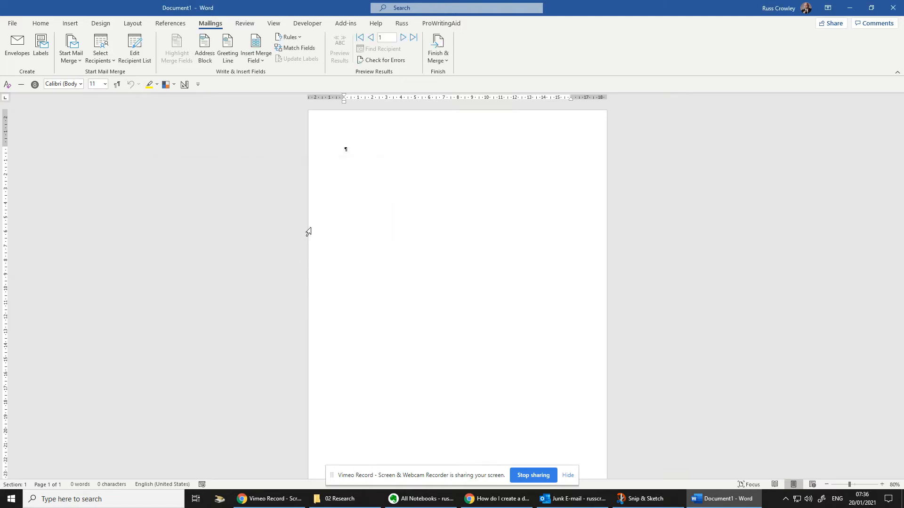
{"action": "mouse_move", "coordinate": [184, 54]}
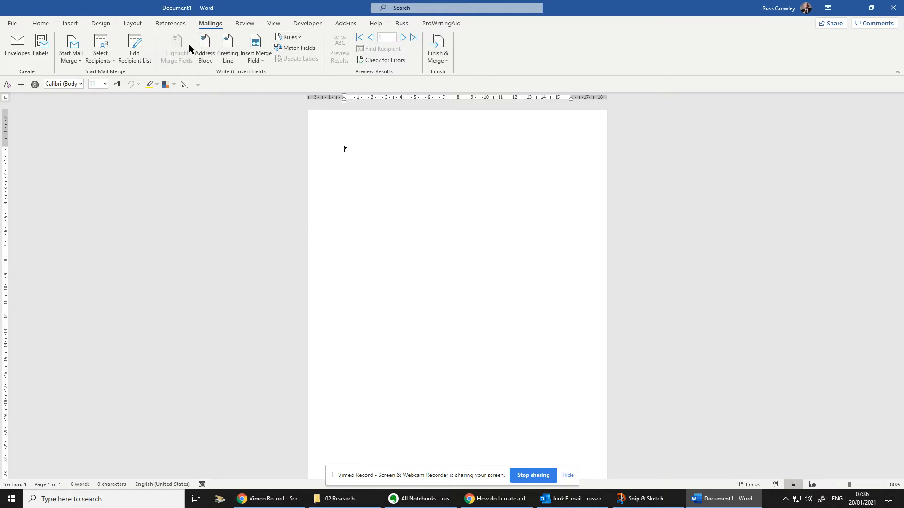
{"action": "mouse_move", "coordinate": [324, 54]}
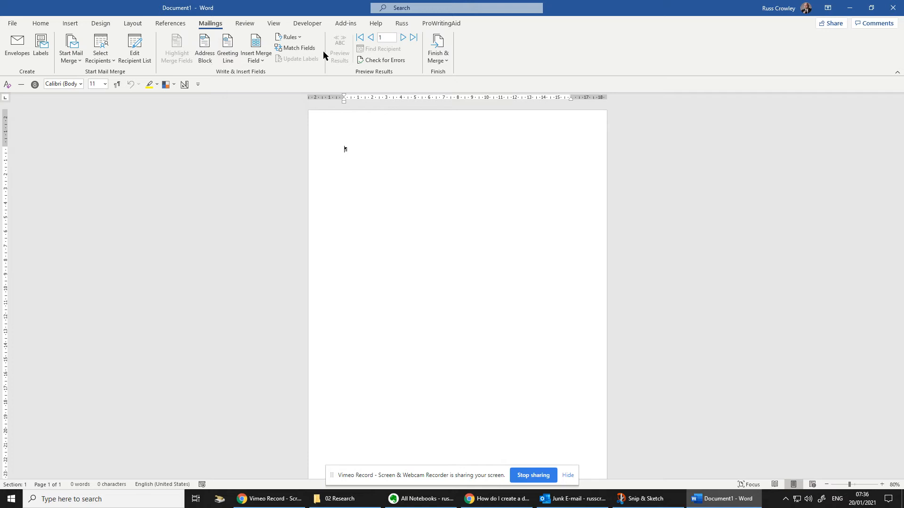
{"action": "mouse_move", "coordinate": [296, 48]}
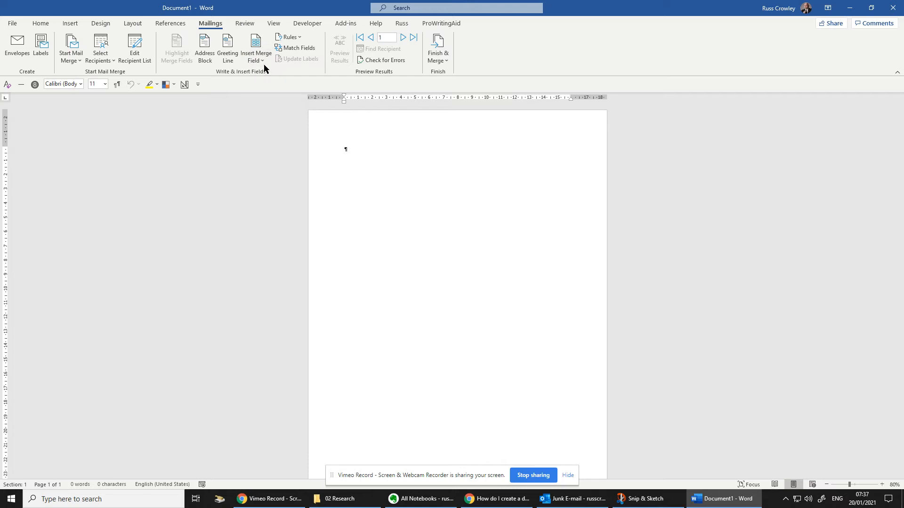
{"action": "mouse_move", "coordinate": [543, 219]}
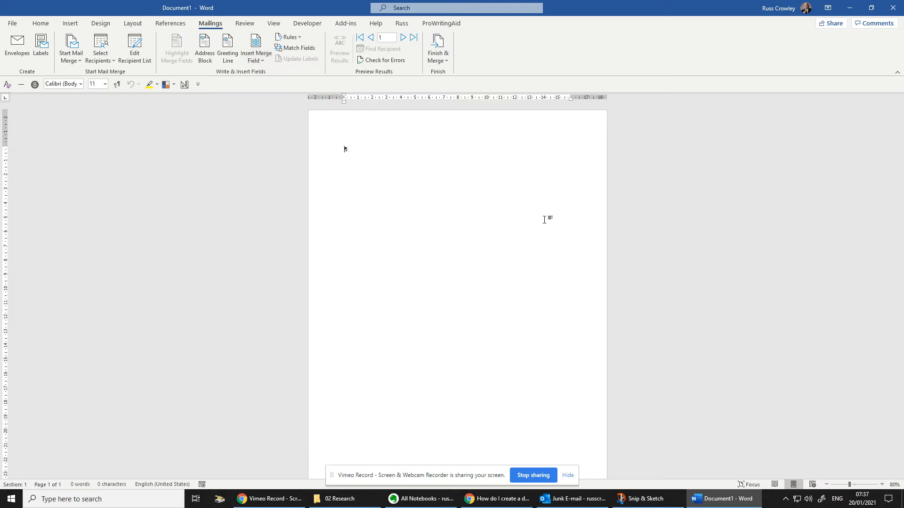
Insert the «Forename» merge field followed by a space on the first line
{"action": "left_click", "coordinate": [255, 52]}
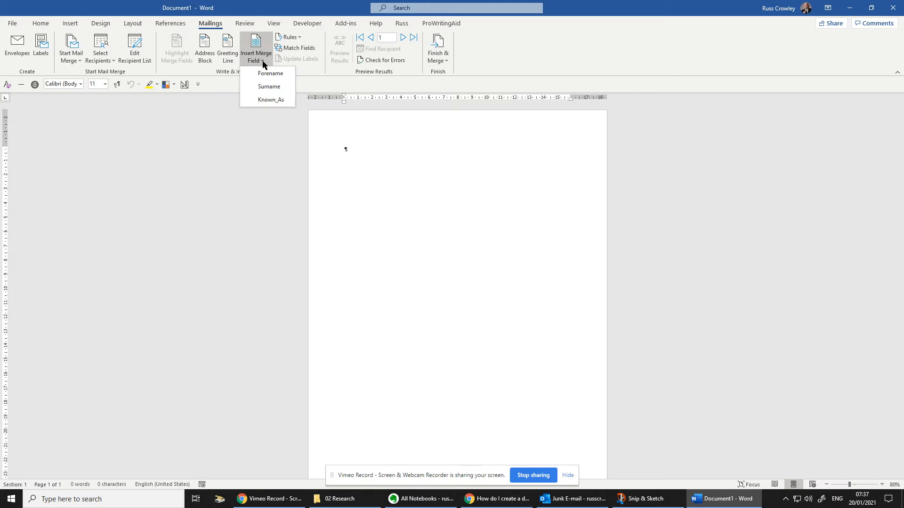
{"action": "mouse_move", "coordinate": [270, 73]}
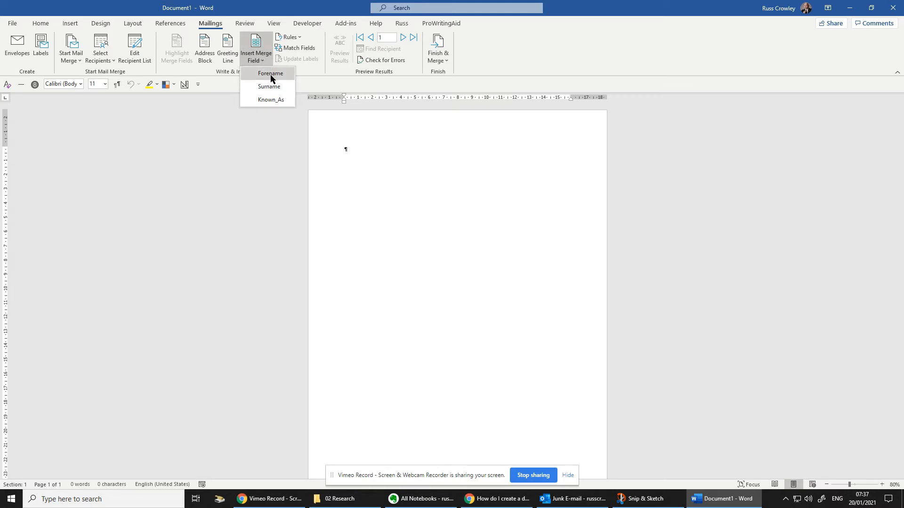
{"action": "mouse_move", "coordinate": [271, 100]}
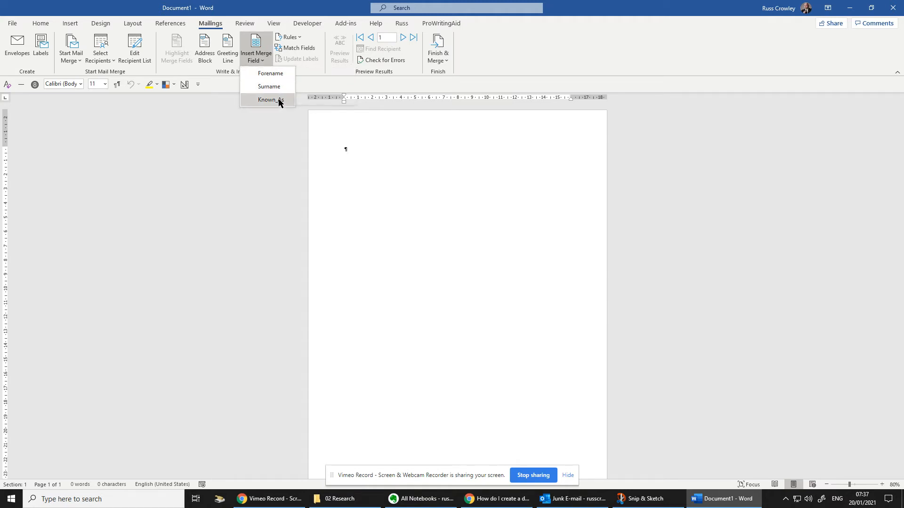
{"action": "mouse_move", "coordinate": [268, 87]}
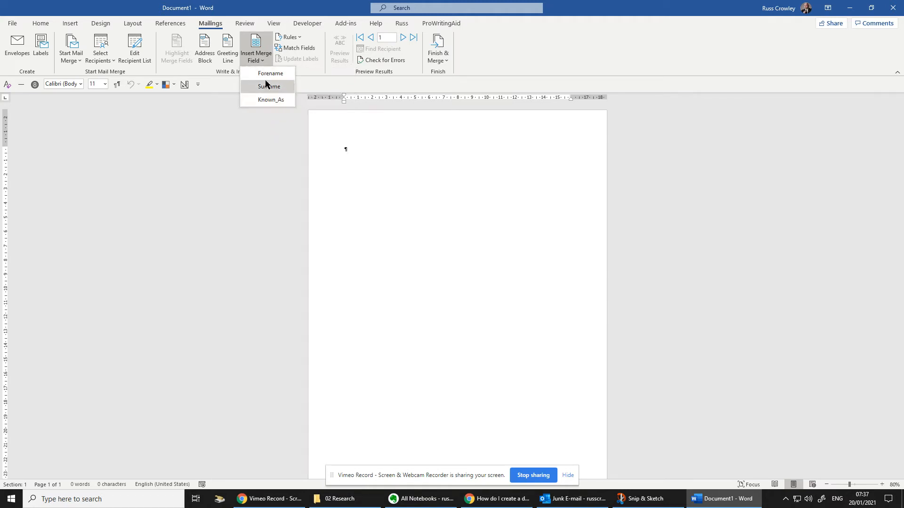
{"action": "left_click", "coordinate": [270, 73]}
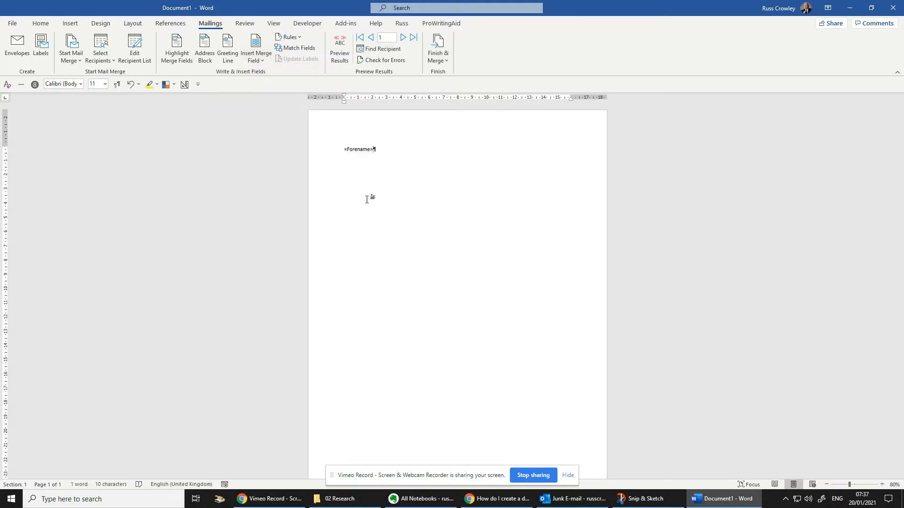
{"action": "key", "text": "enter"}
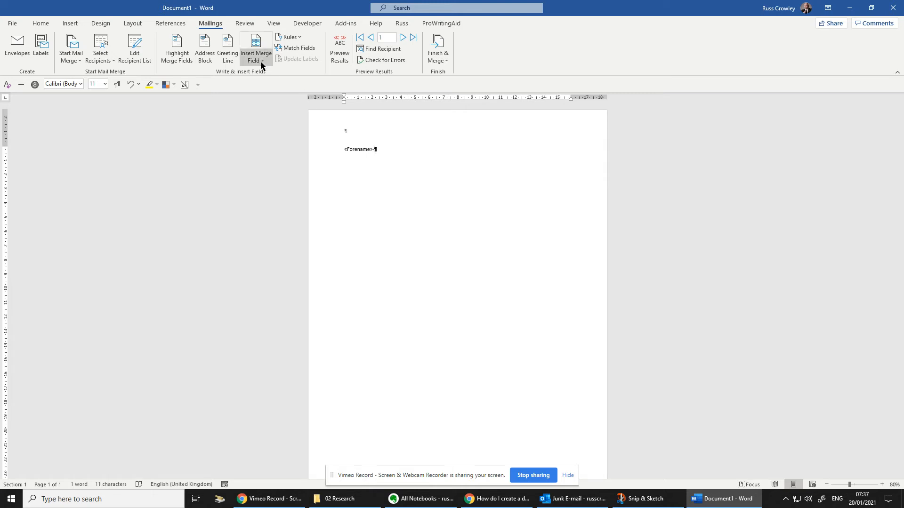
Add «Surname», then start a 'Dear' greeting line for the «Known_As» field below
{"action": "left_click", "coordinate": [255, 48]}
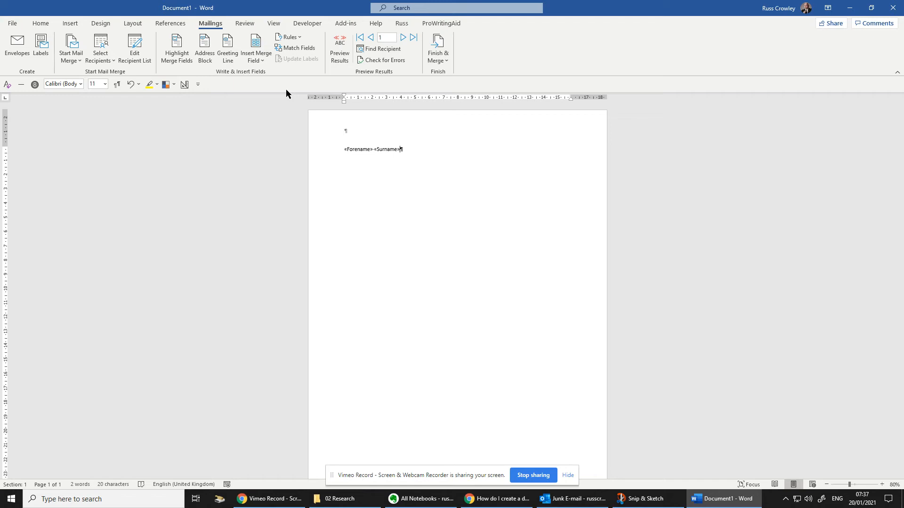
{"action": "key", "text": "Return"}
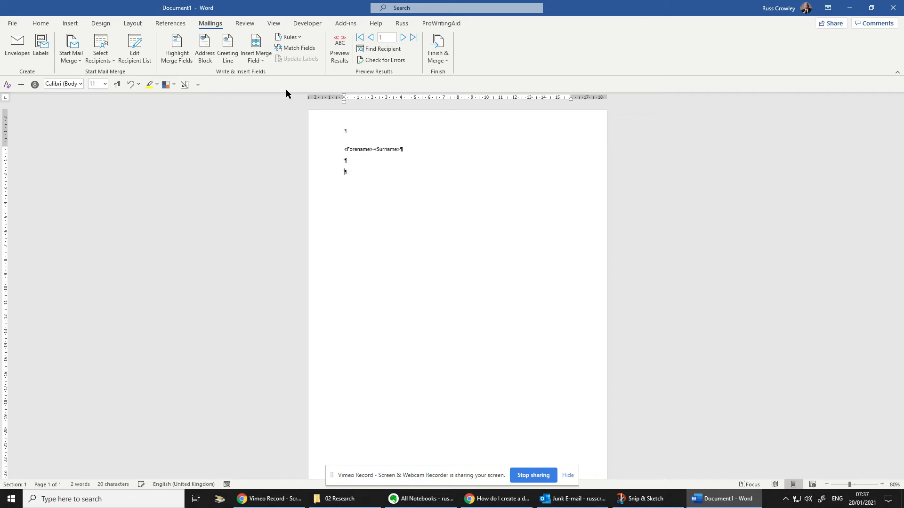
{"action": "type", "text": "Dear «Known_As»"}
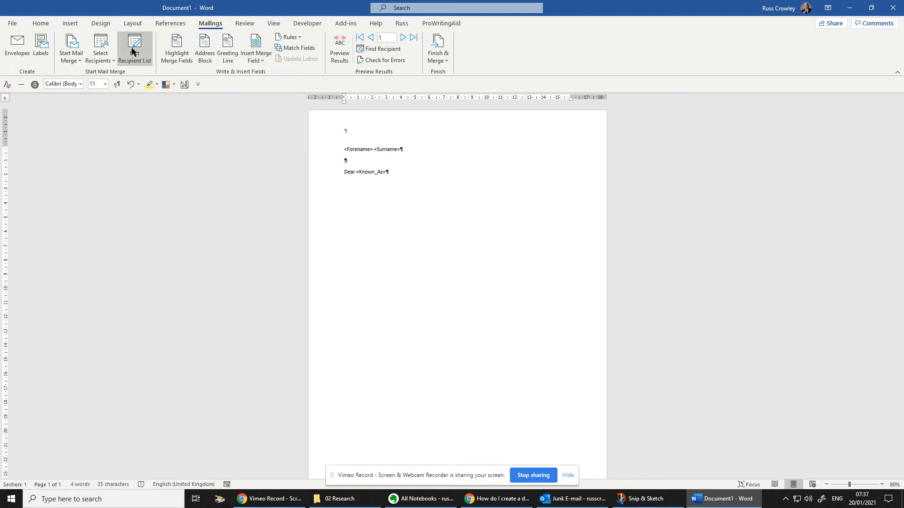
{"action": "mouse_move", "coordinate": [348, 73]}
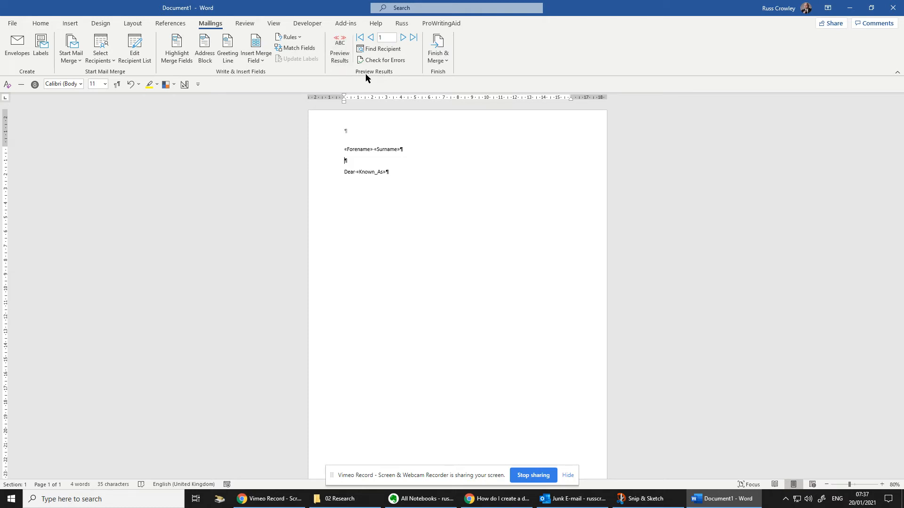
{"action": "mouse_move", "coordinate": [340, 46]}
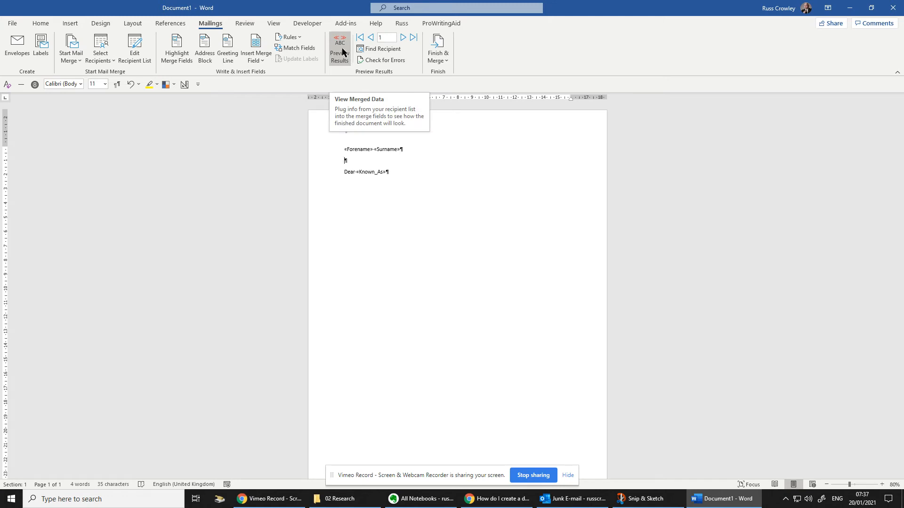
Preview the letter with real recipient data and step forward through to record 20
{"action": "left_click", "coordinate": [338, 48]}
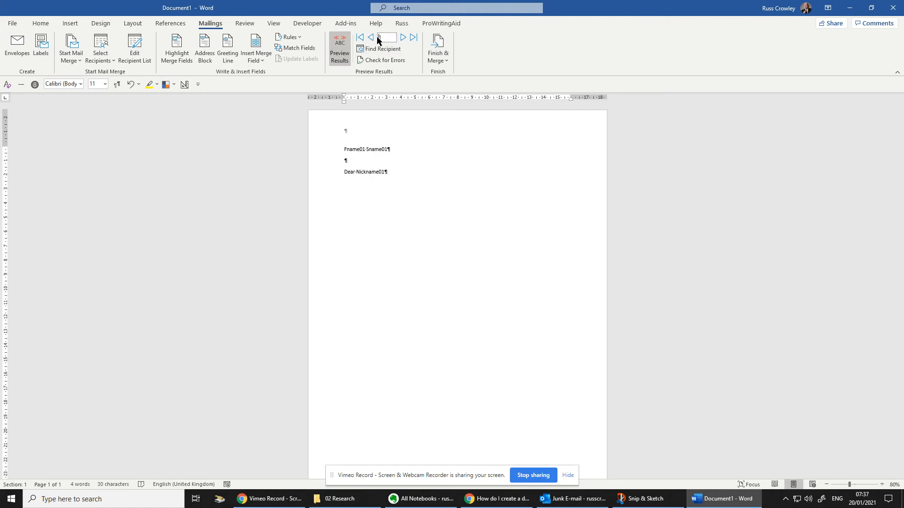
{"action": "mouse_move", "coordinate": [387, 37]}
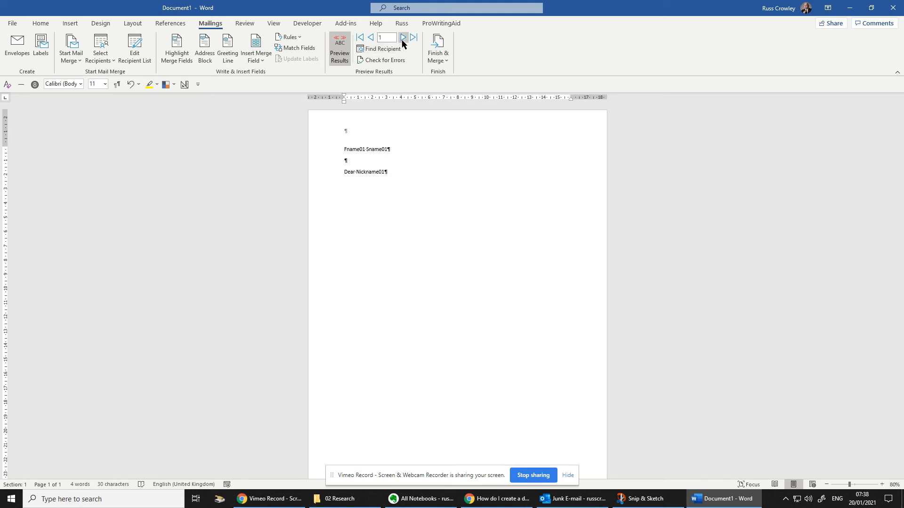
{"action": "mouse_move", "coordinate": [403, 37]}
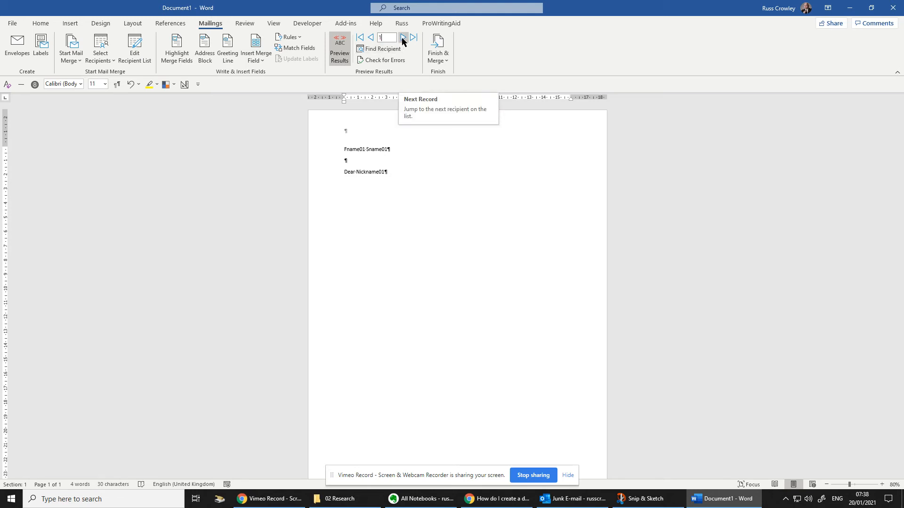
{"action": "left_click", "coordinate": [402, 37]}
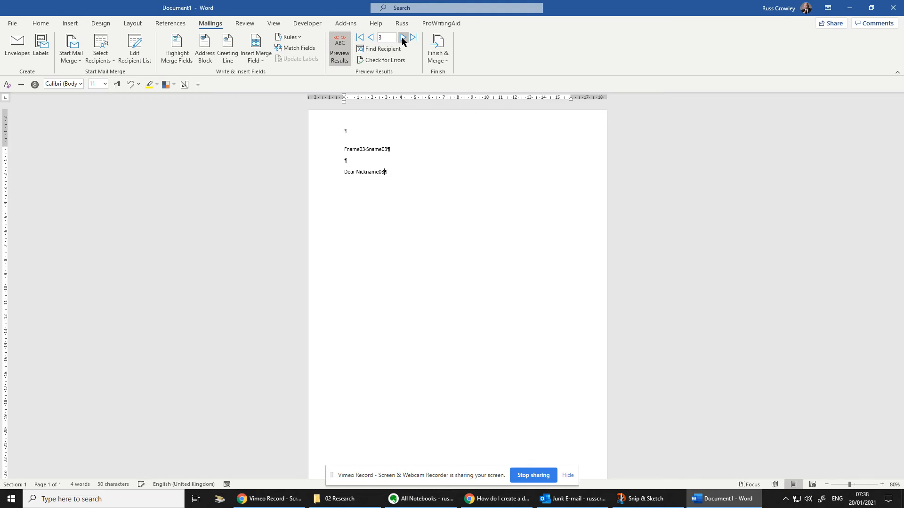
{"action": "left_click", "coordinate": [404, 37]}
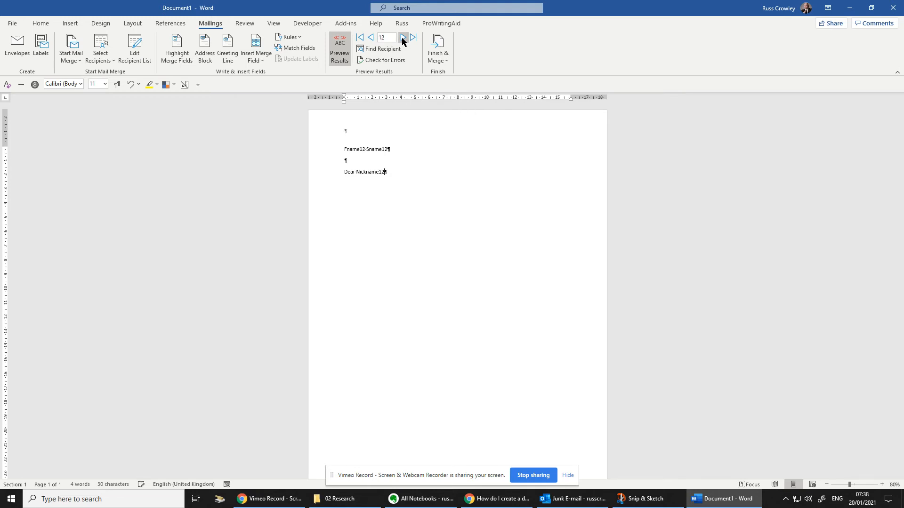
{"action": "left_click", "coordinate": [403, 37]}
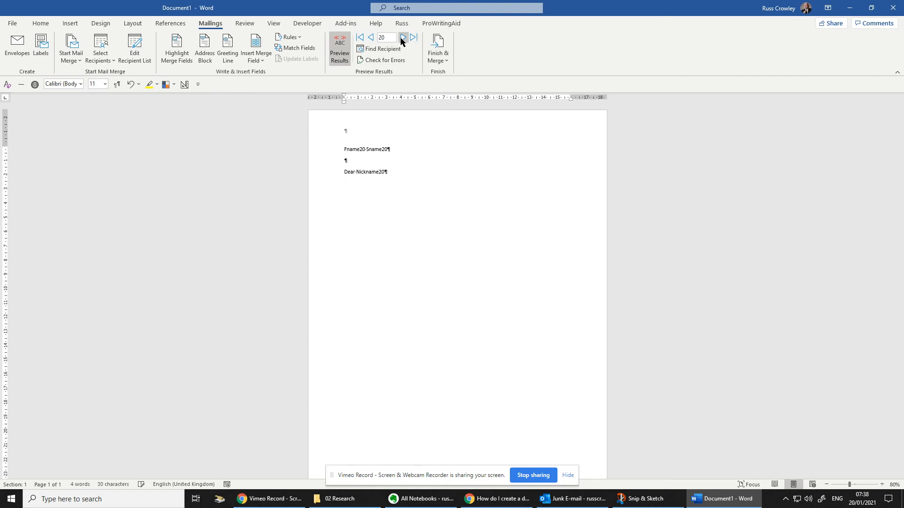
Return the preview to the first recipient's letter
{"action": "left_click", "coordinate": [358, 36]}
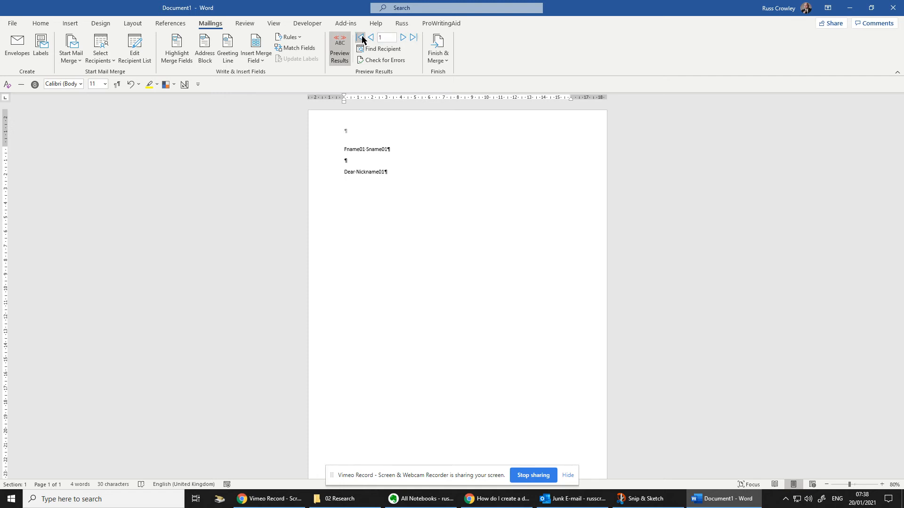
{"action": "mouse_move", "coordinate": [380, 48]}
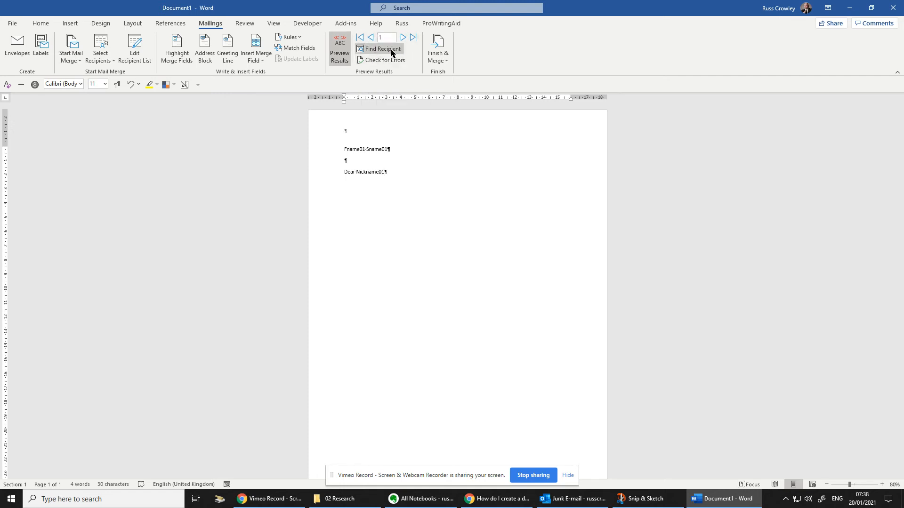
{"action": "mouse_move", "coordinate": [382, 48]}
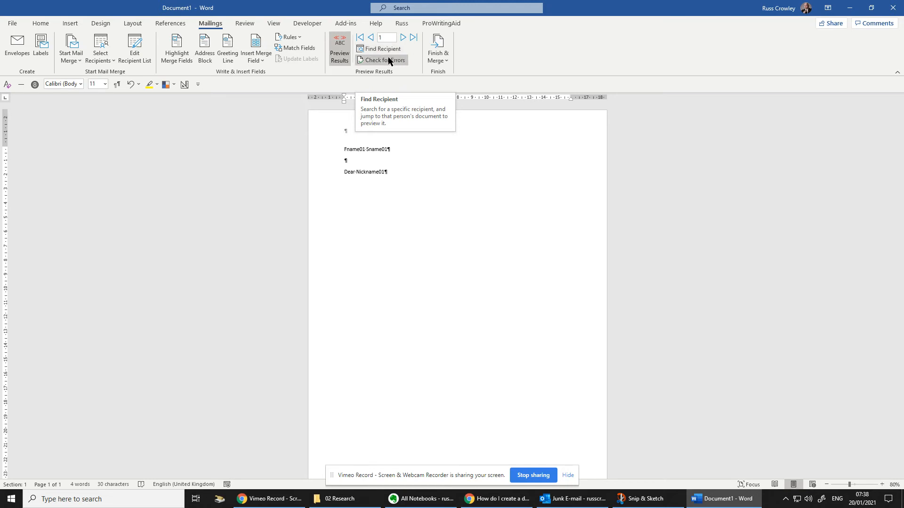
{"action": "left_click", "coordinate": [381, 61]}
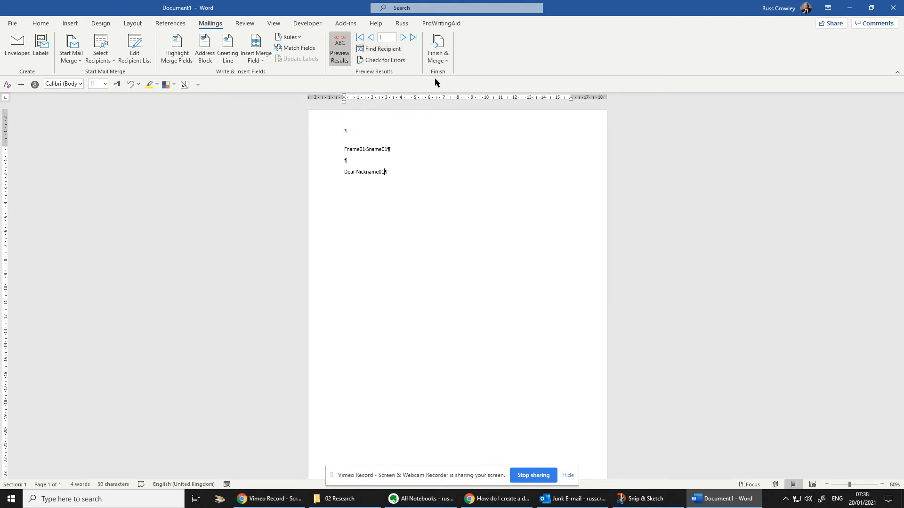
{"action": "mouse_move", "coordinate": [438, 47]}
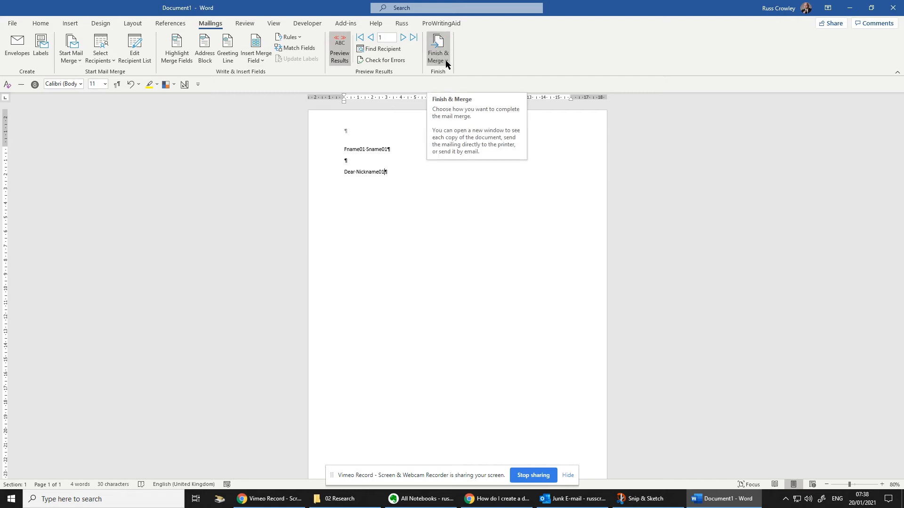
Finish & Merge to Edit Individual Documents with All records, producing Letters1
{"action": "left_click", "coordinate": [437, 48]}
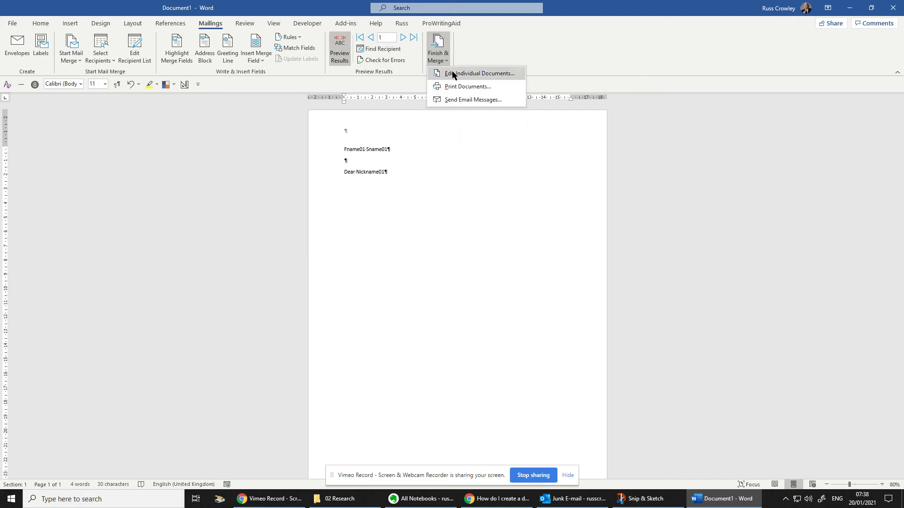
{"action": "mouse_move", "coordinate": [467, 85]}
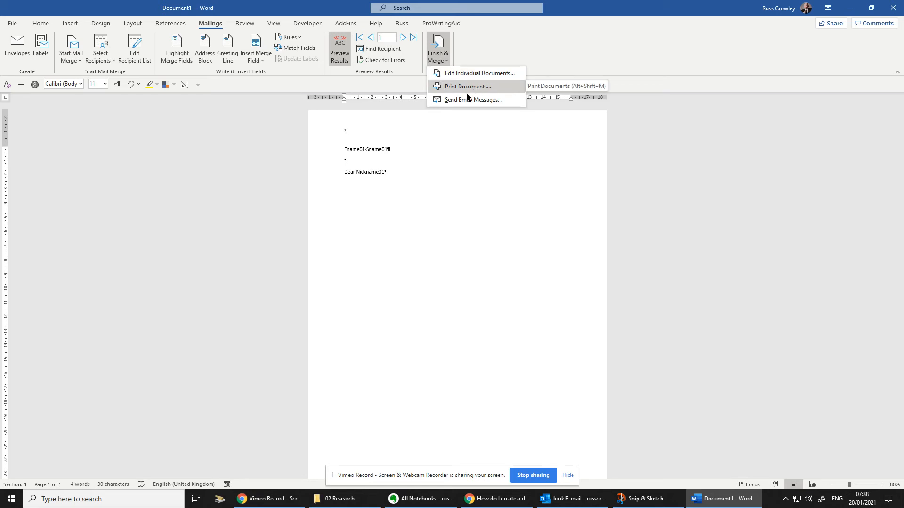
{"action": "mouse_move", "coordinate": [467, 87]}
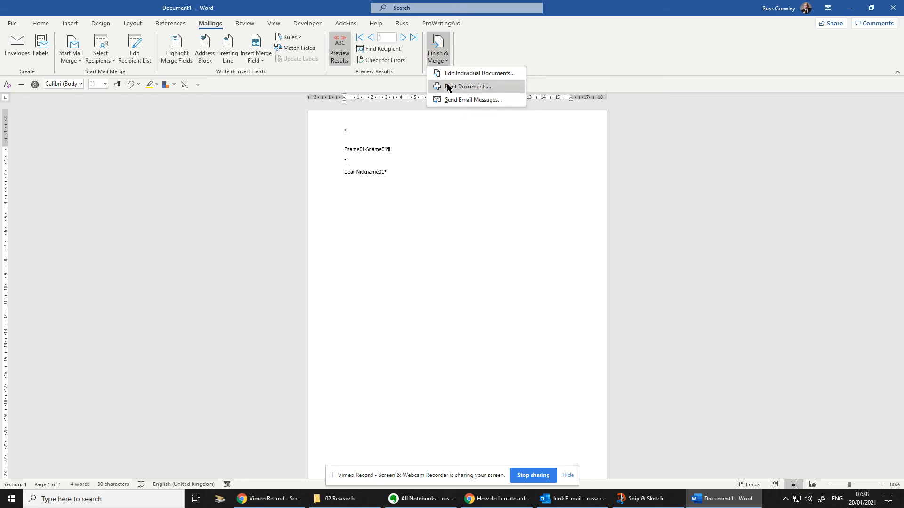
{"action": "mouse_move", "coordinate": [467, 86]}
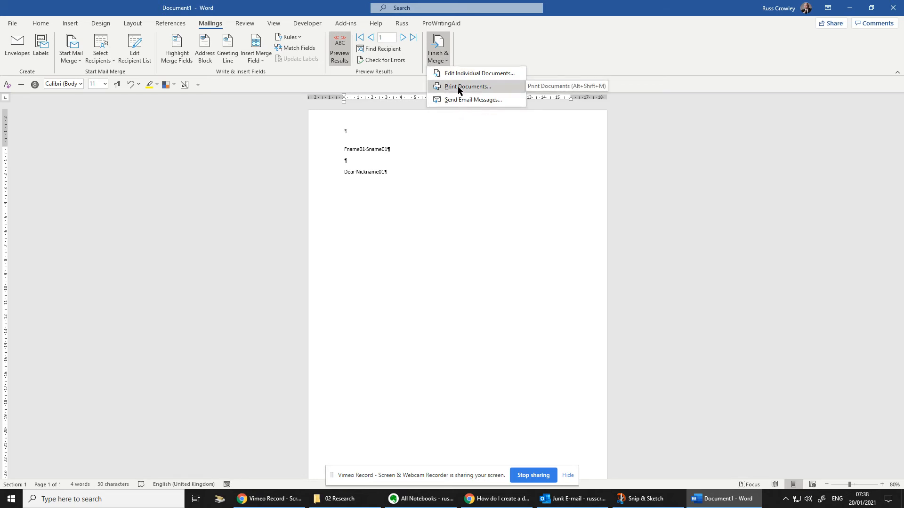
{"action": "left_click", "coordinate": [468, 86]}
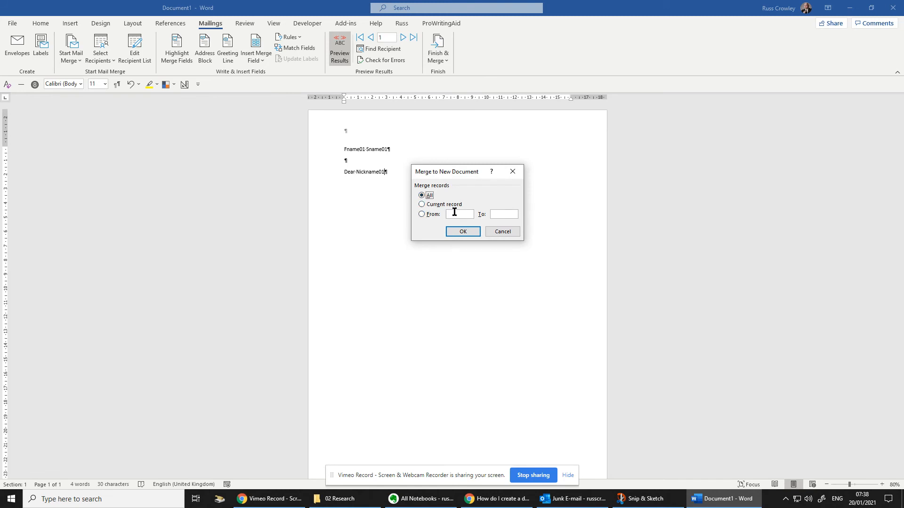
{"action": "left_click", "coordinate": [462, 231]}
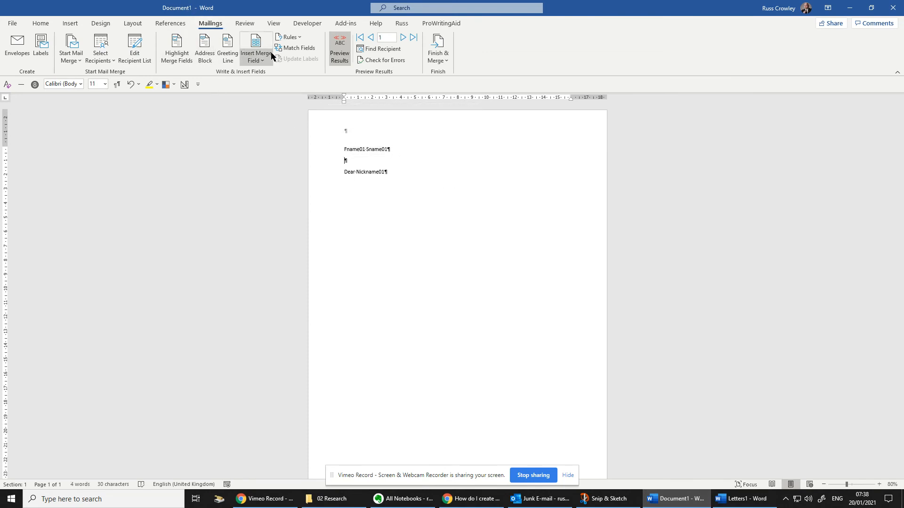
{"action": "mouse_move", "coordinate": [325, 141]}
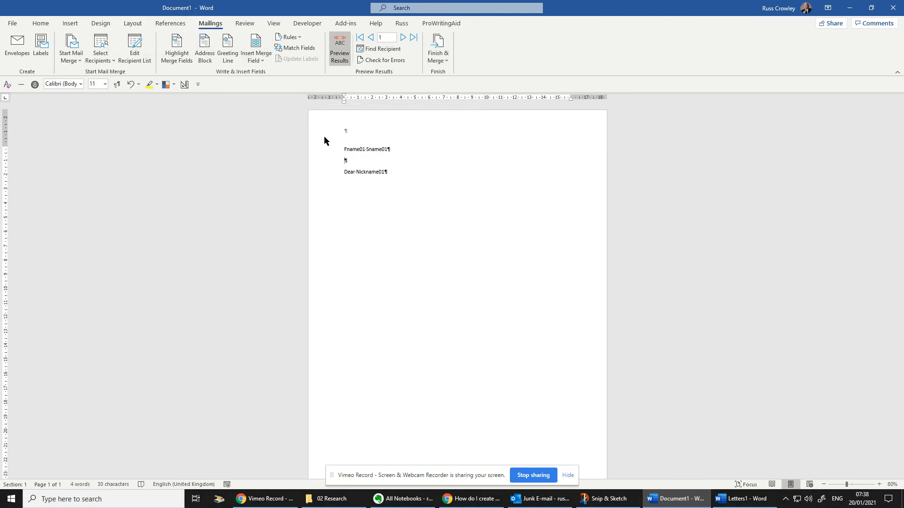
Switch to Letters1 and show its 20 page thumbnails in the Navigation Pane's Pages tab
{"action": "left_click", "coordinate": [744, 499]}
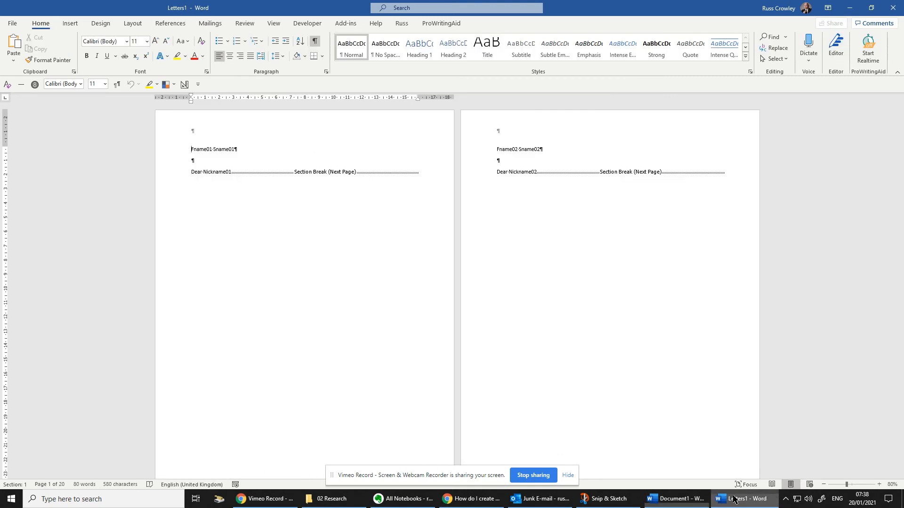
{"action": "mouse_move", "coordinate": [267, 160]}
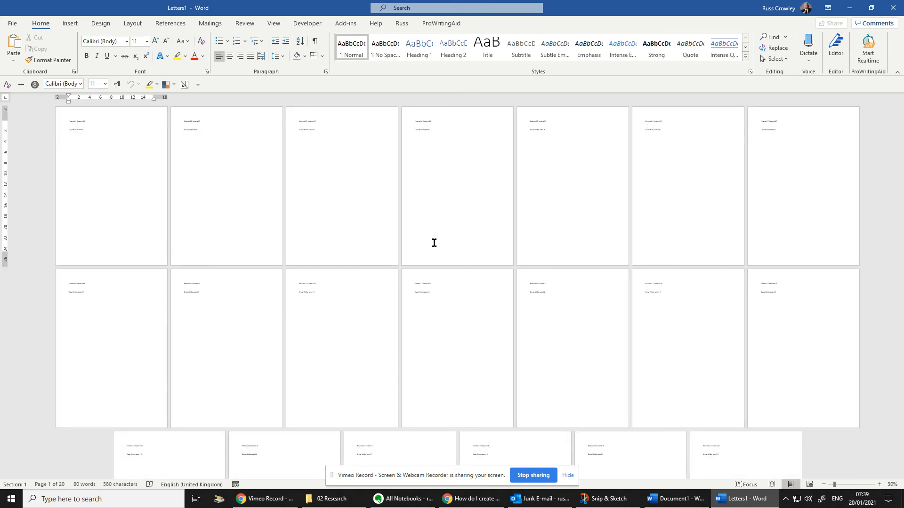
{"action": "mouse_move", "coordinate": [346, 23]}
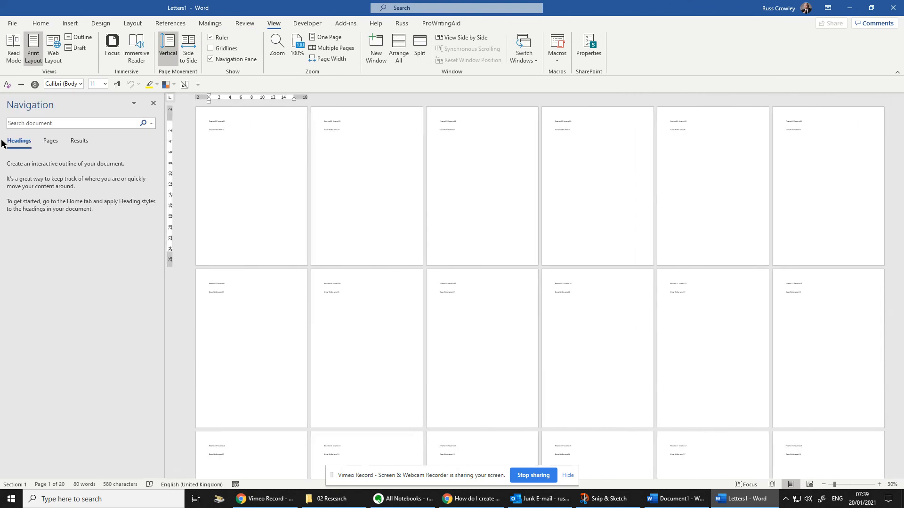
{"action": "left_click", "coordinate": [49, 140]}
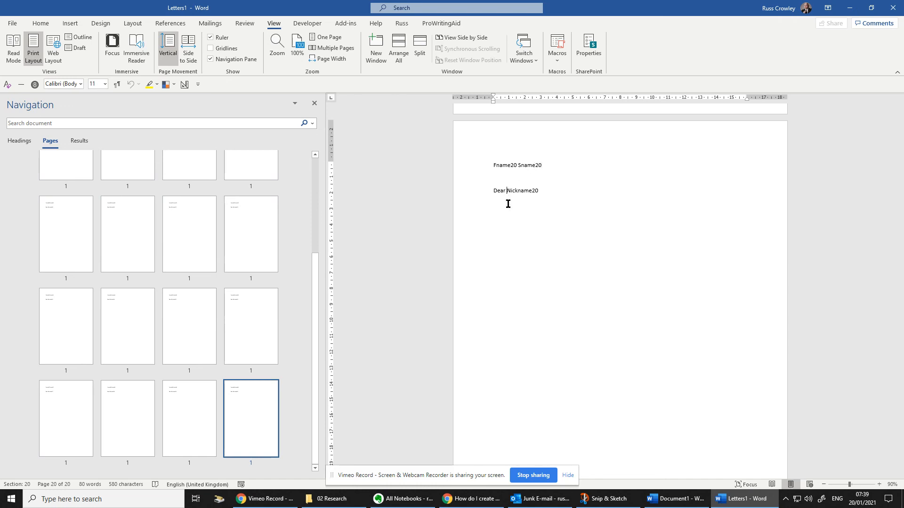
{"action": "mouse_move", "coordinate": [267, 193]}
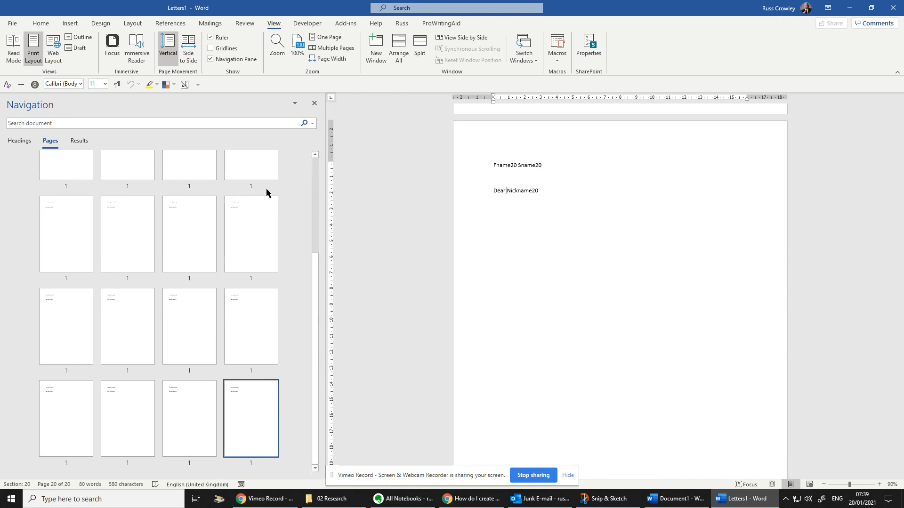
{"action": "scroll", "scroll_direction": "up", "scroll_amount": 3}
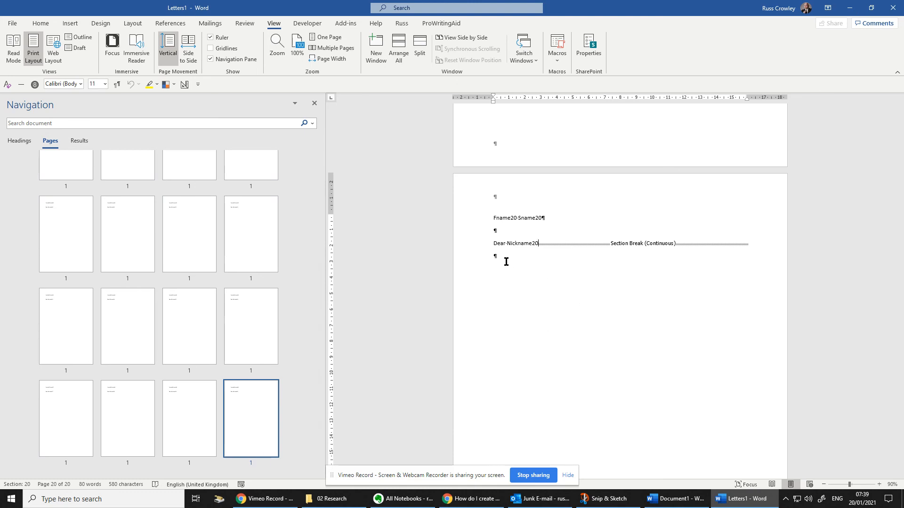
{"action": "mouse_move", "coordinate": [525, 324]}
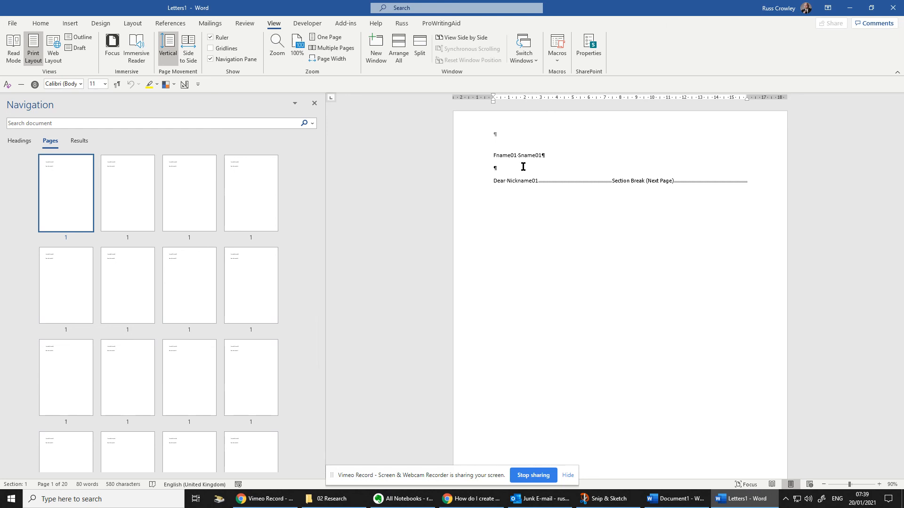
{"action": "mouse_move", "coordinate": [551, 163]}
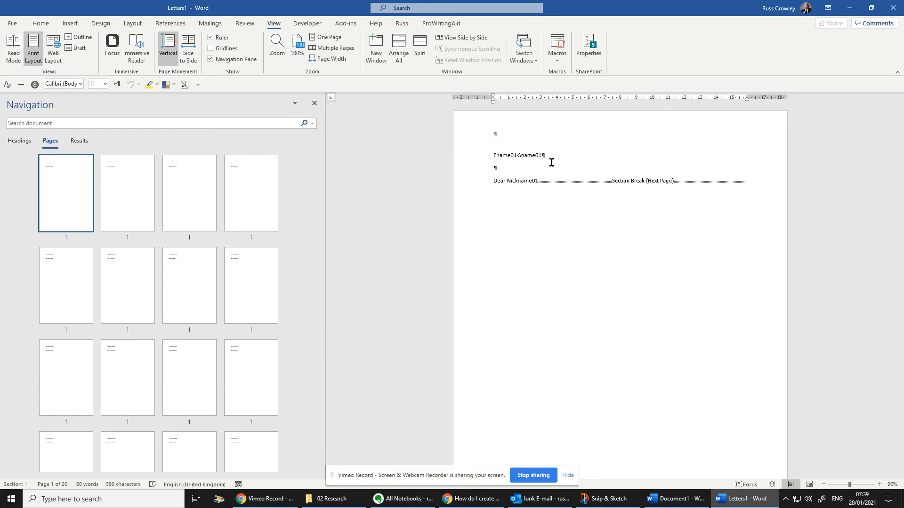